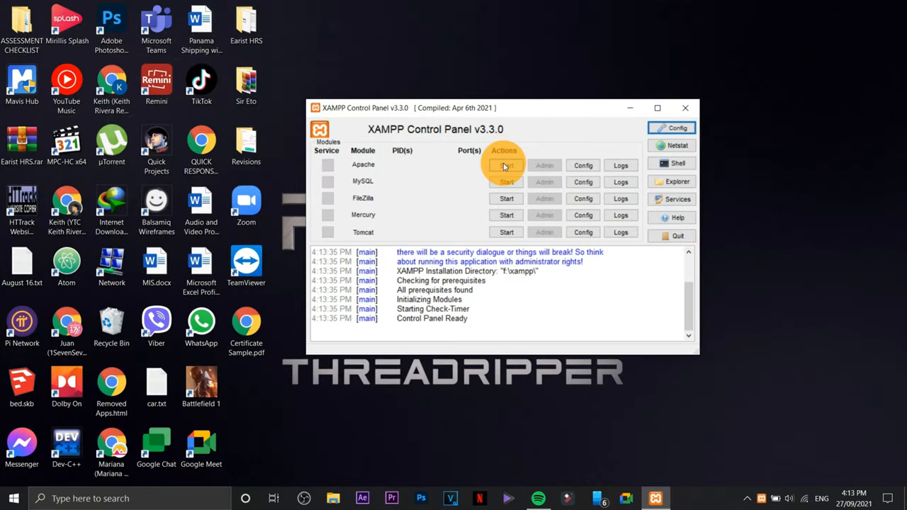
Start the Apache and MySQL services from the XAMPP Control Panel.
{"action": "left_click", "coordinate": [506, 165]}
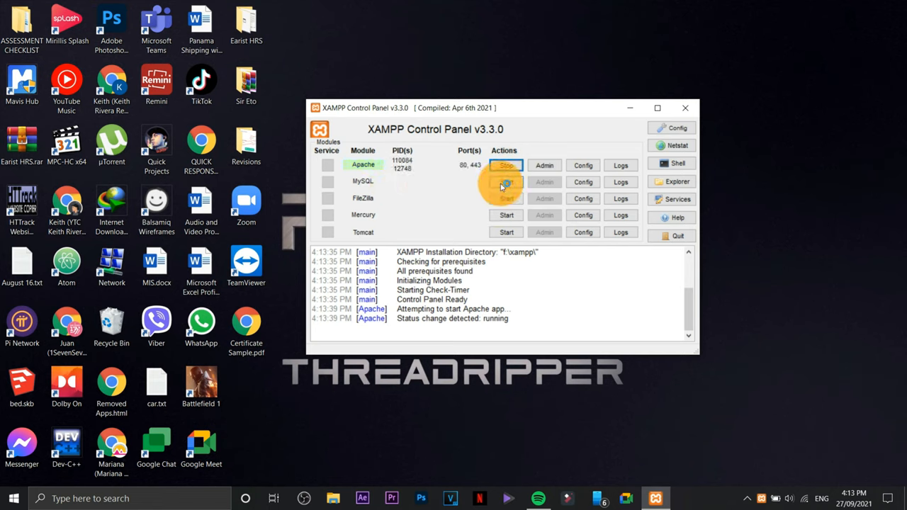
{"action": "left_click", "coordinate": [505, 181]}
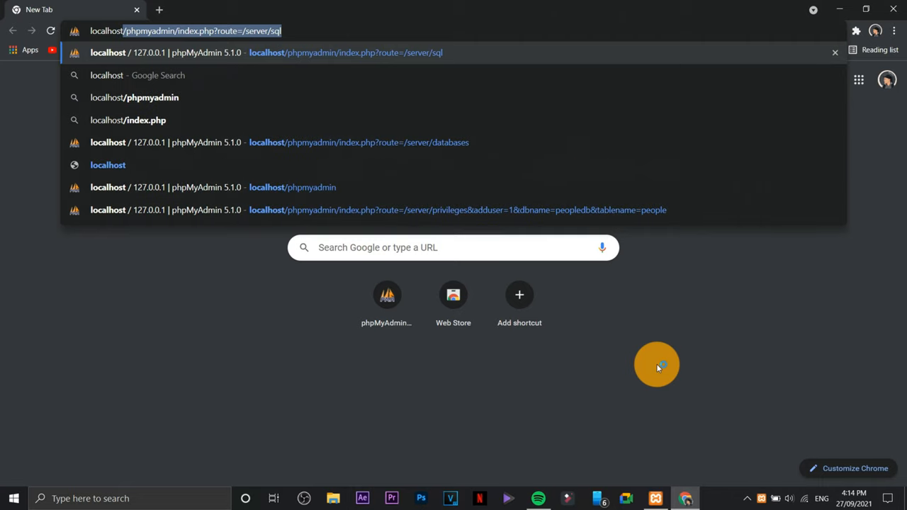
Load localhost/phpmyadmin in Chrome and scroll through the server home page.
{"action": "type", "text": "localhost/phh"}
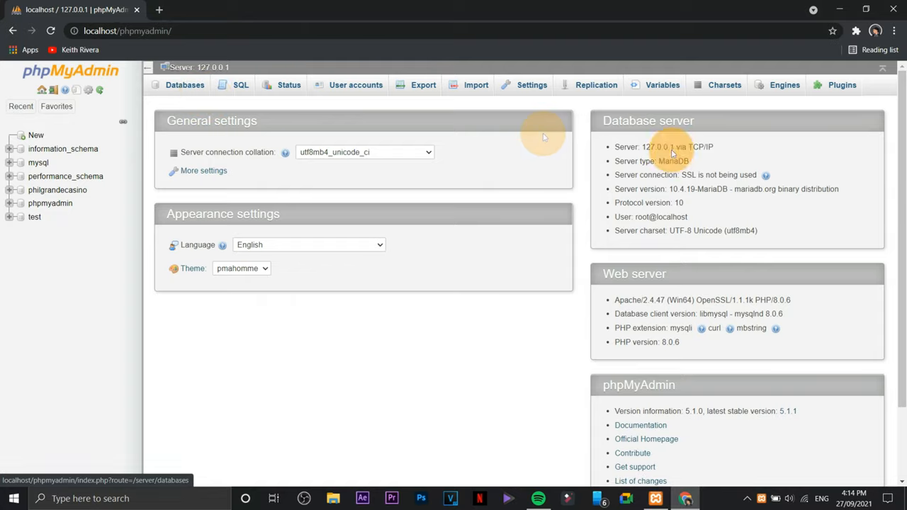
{"action": "mouse_move", "coordinate": [461, 429]}
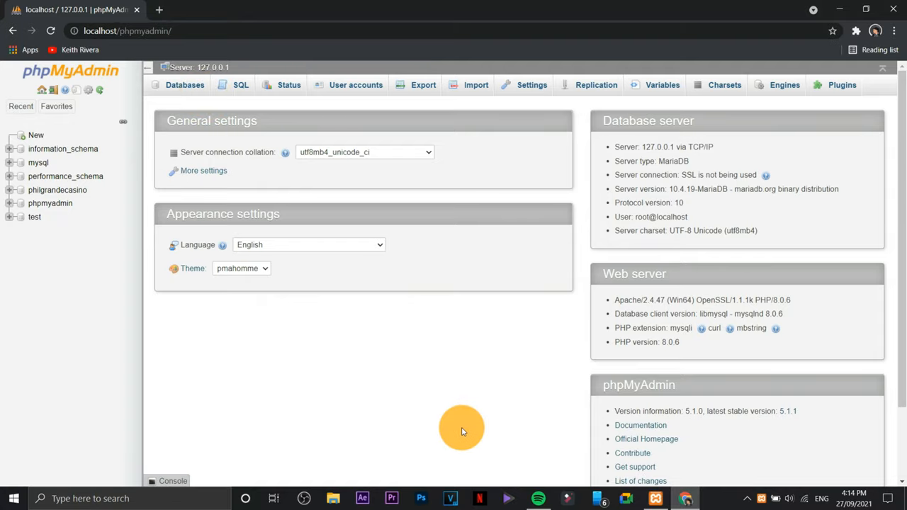
{"action": "scroll", "scroll_direction": "down", "scroll_amount": 3}
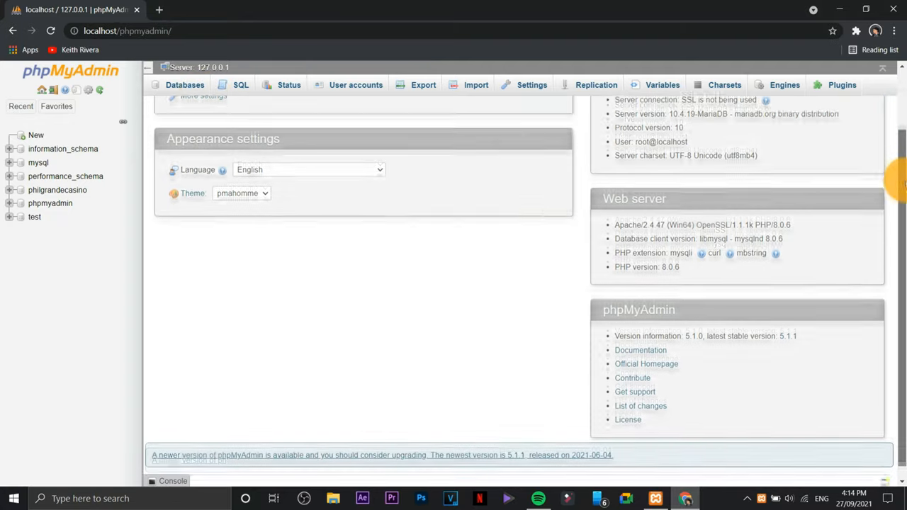
{"action": "scroll", "scroll_direction": "up", "scroll_amount": 3}
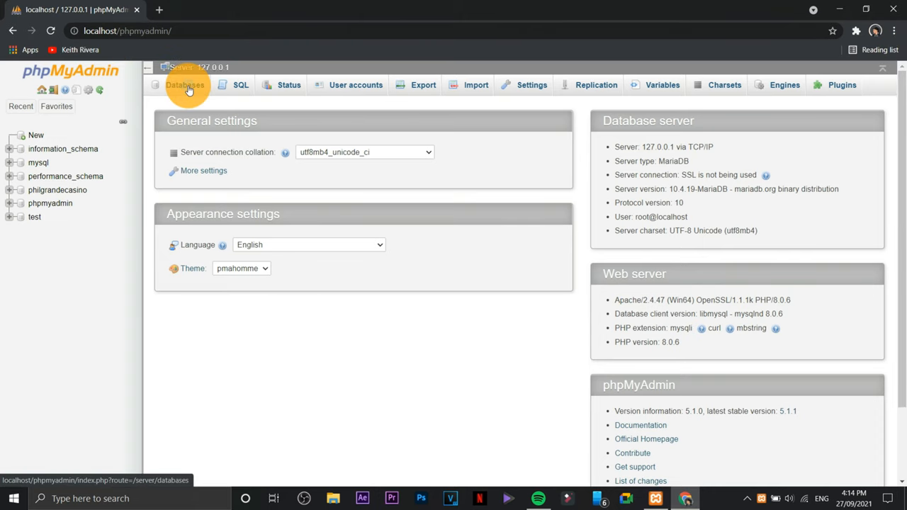
Create a database named sampledb from the Databases tab.
{"action": "left_click", "coordinate": [185, 84]}
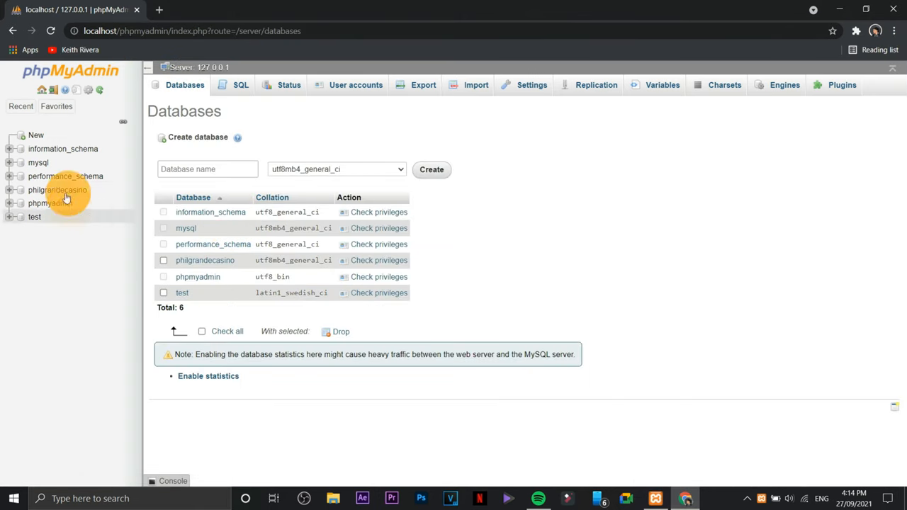
{"action": "mouse_move", "coordinate": [40, 238]}
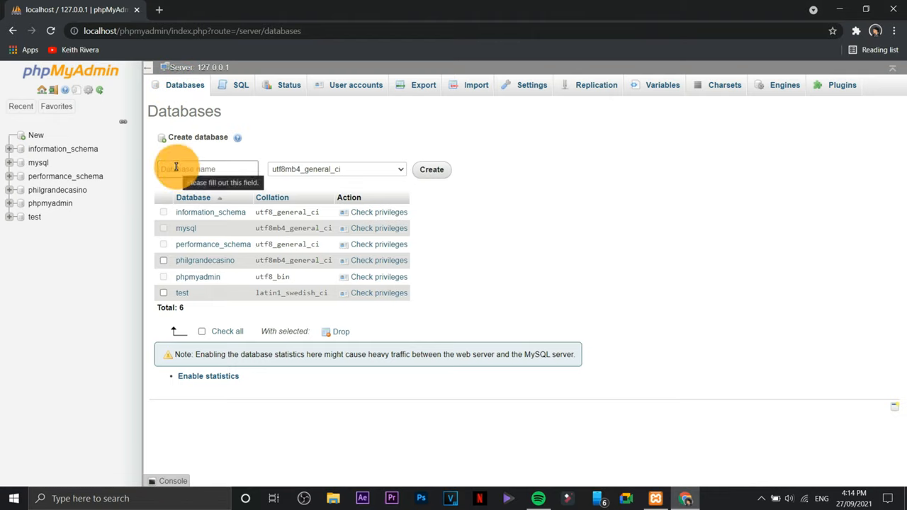
{"action": "left_click", "coordinate": [206, 169]}
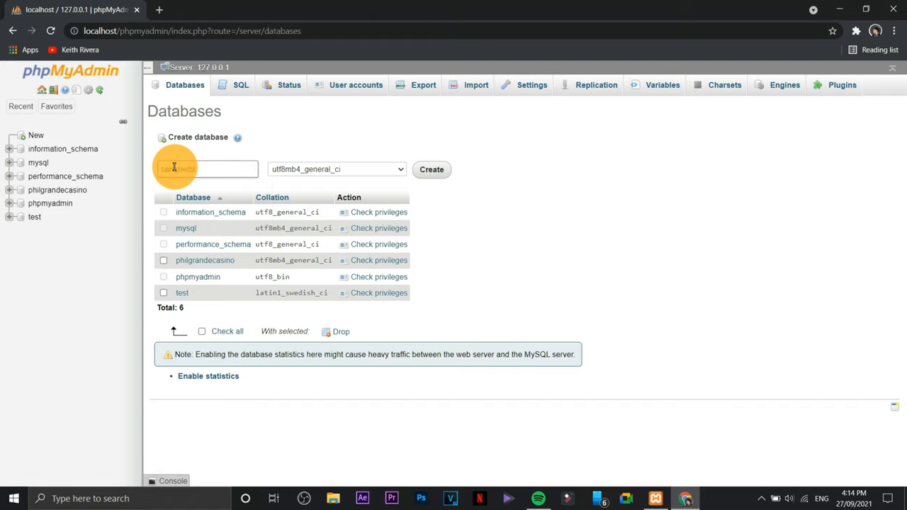
{"action": "type", "text": "sampledb"}
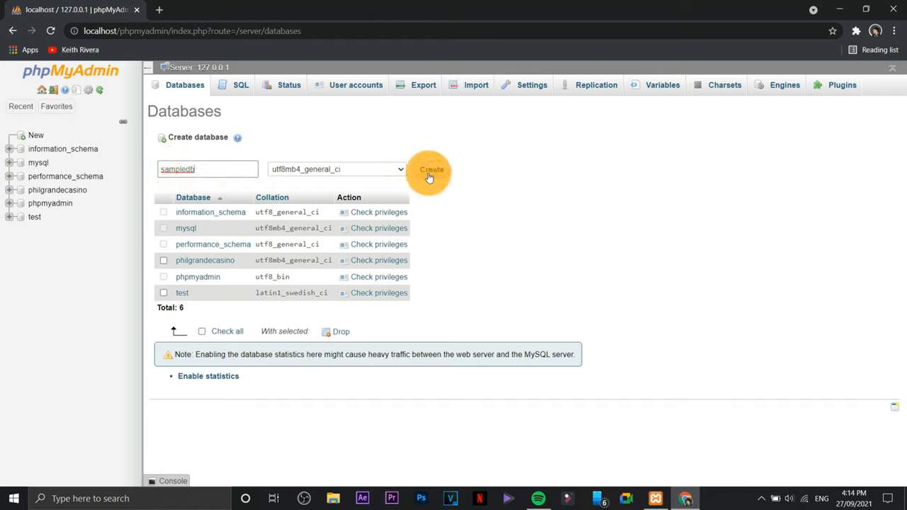
{"action": "left_click", "coordinate": [431, 170]}
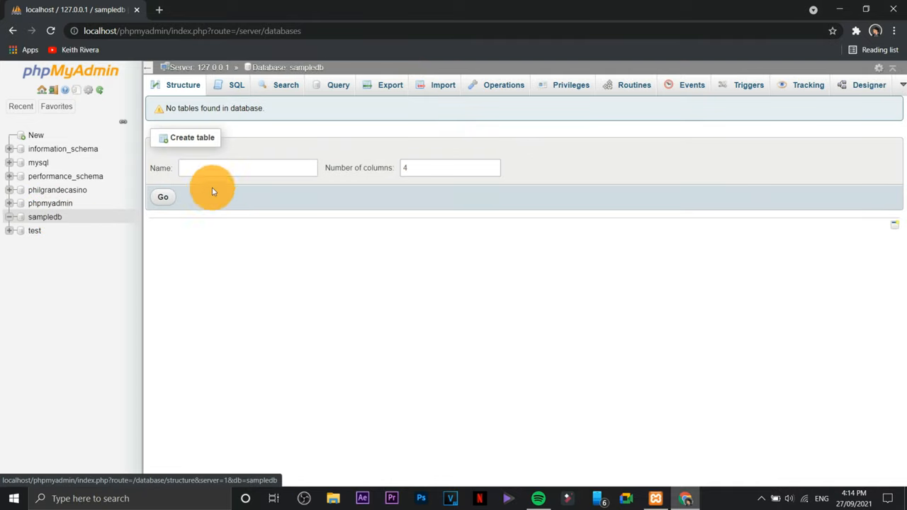
Enter sampletb as the table name with 3 columns in the Create table form.
{"action": "type", "text": "tab"}
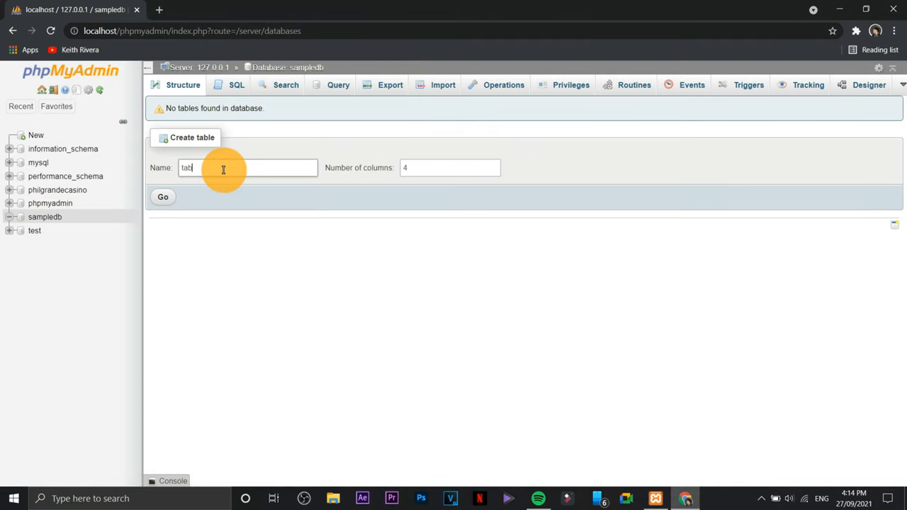
{"action": "type", "text": "sample"}
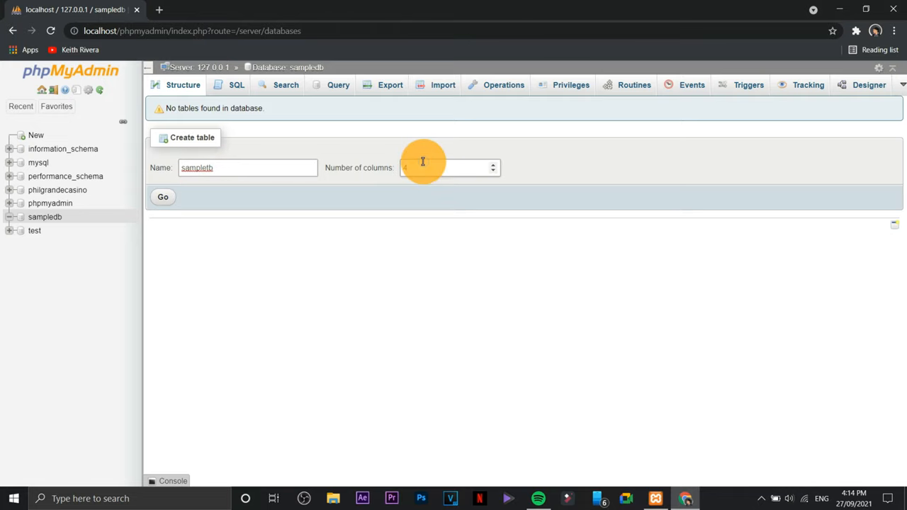
{"action": "type", "text": "3"}
{"action": "type", "text": "id"}
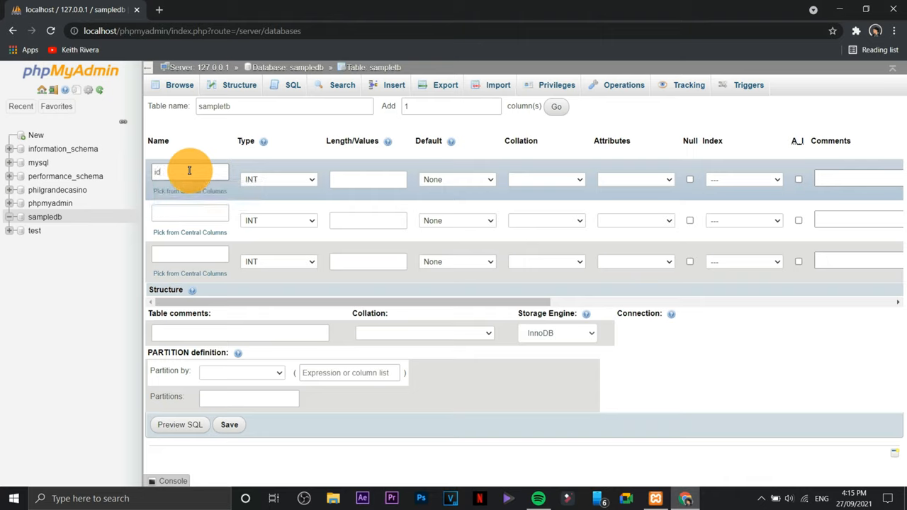
Enter the column names and make id an auto-increment primary key.
{"action": "left_click", "coordinate": [190, 213]}
{"action": "type", "text": "name"}
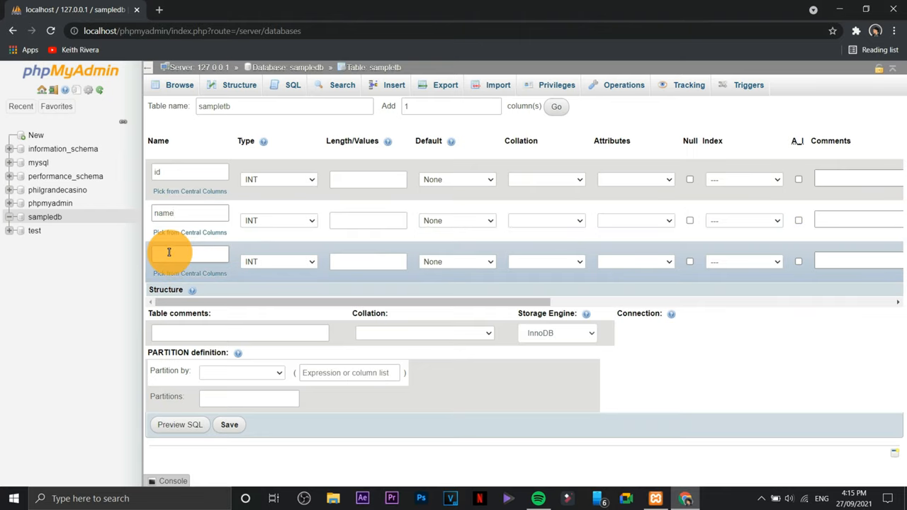
{"action": "type", "text": "department"}
{"action": "type", "text": "mobile"}
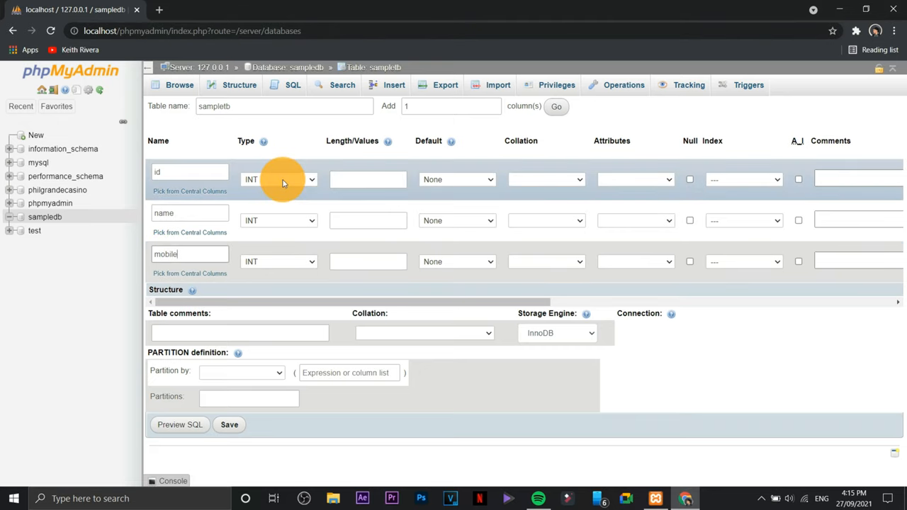
{"action": "left_click", "coordinate": [279, 179]}
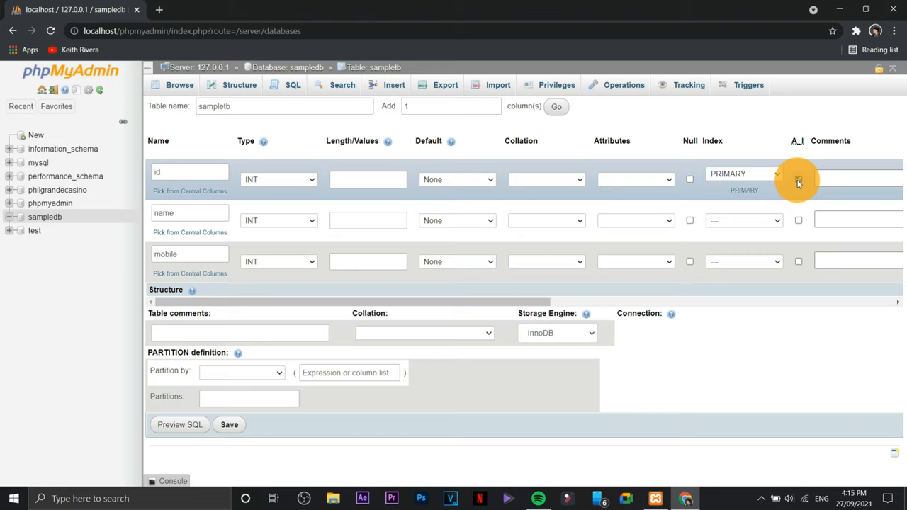
{"action": "left_click", "coordinate": [798, 180]}
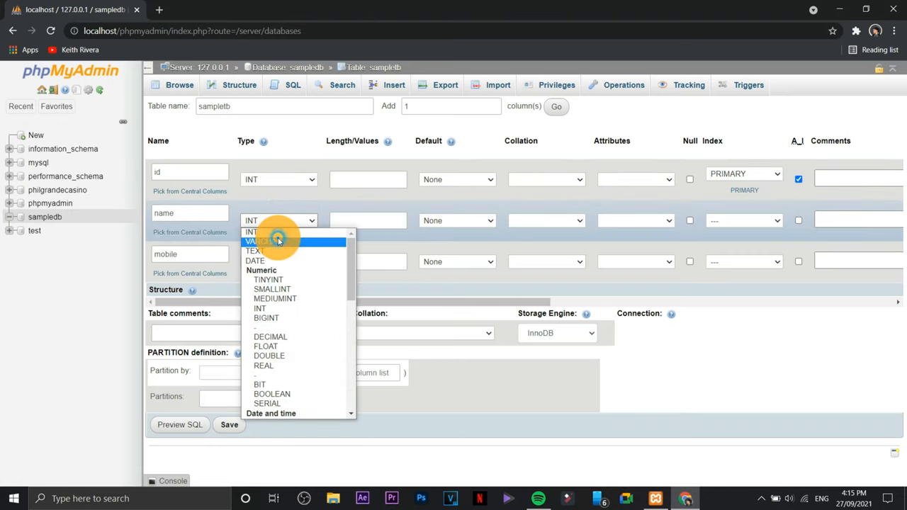
Set name to VARCHAR and give lengths 10, 100 and 20.
{"action": "left_click", "coordinate": [268, 240]}
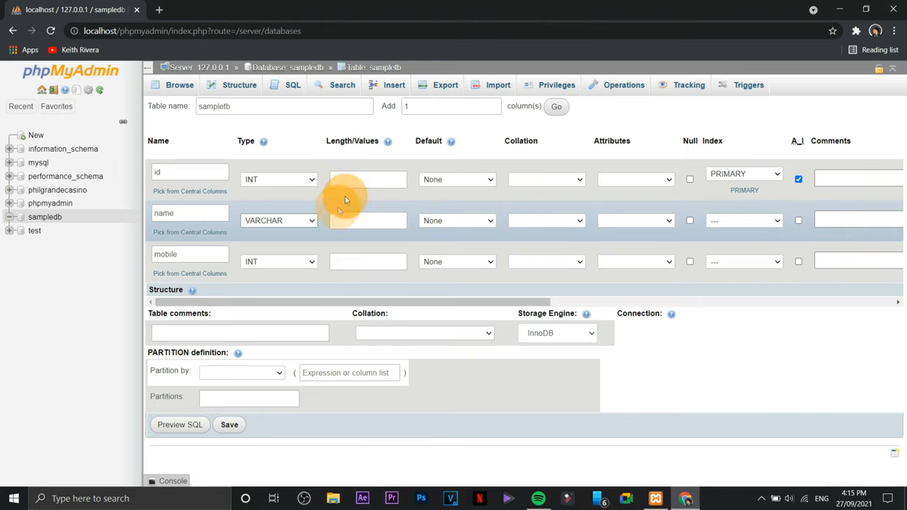
{"action": "left_click", "coordinate": [367, 179]}
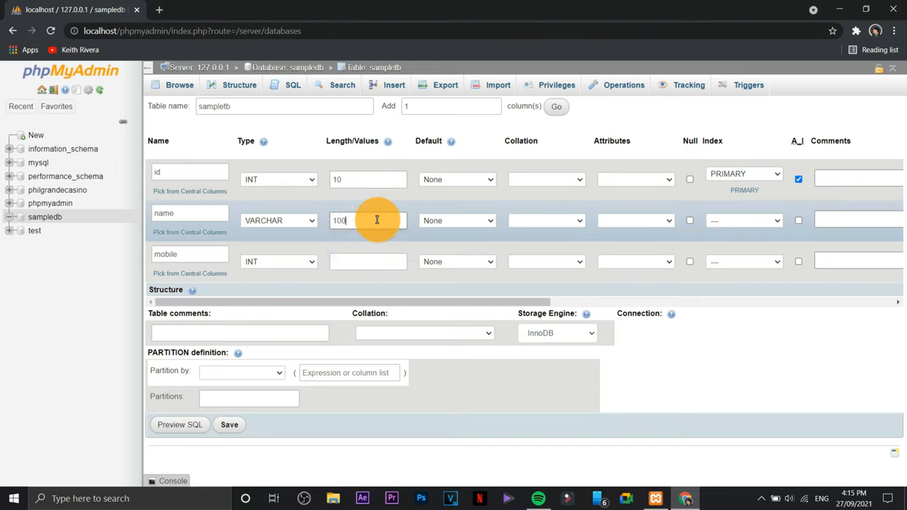
{"action": "left_click", "coordinate": [368, 261]}
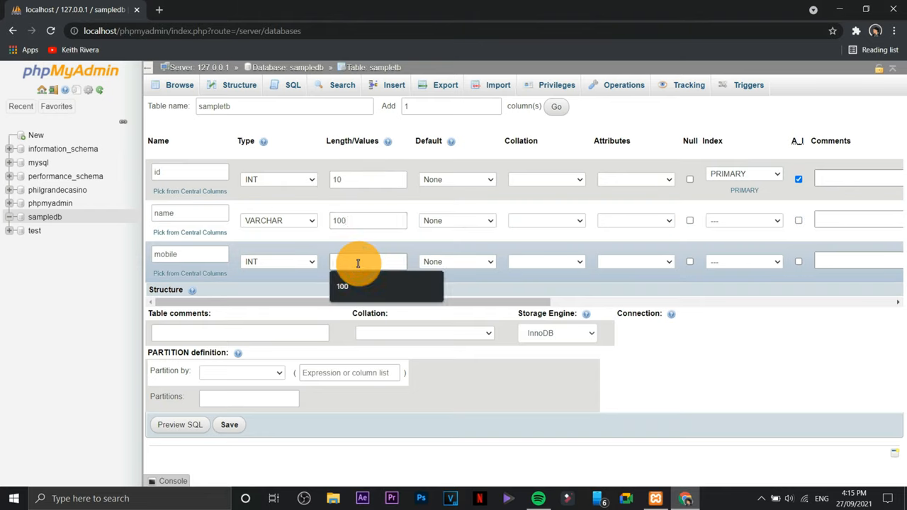
{"action": "type", "text": "20"}
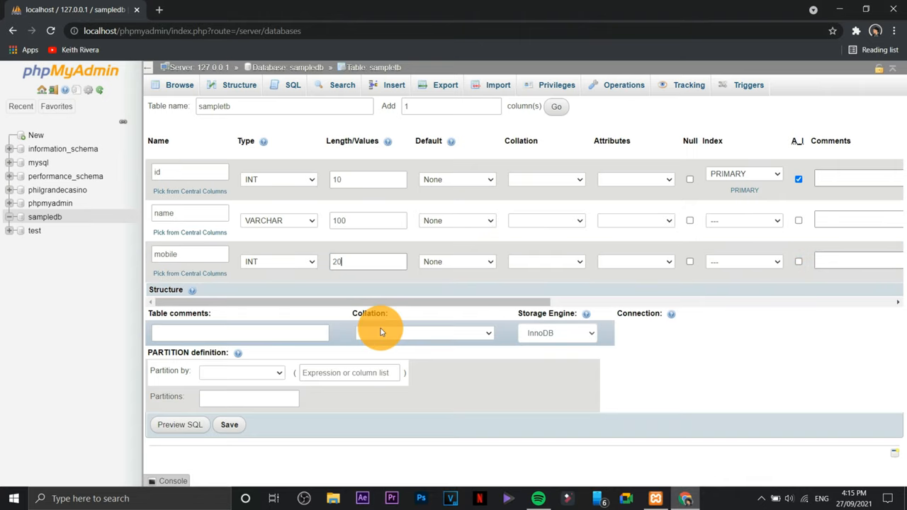
{"action": "mouse_move", "coordinate": [778, 376]}
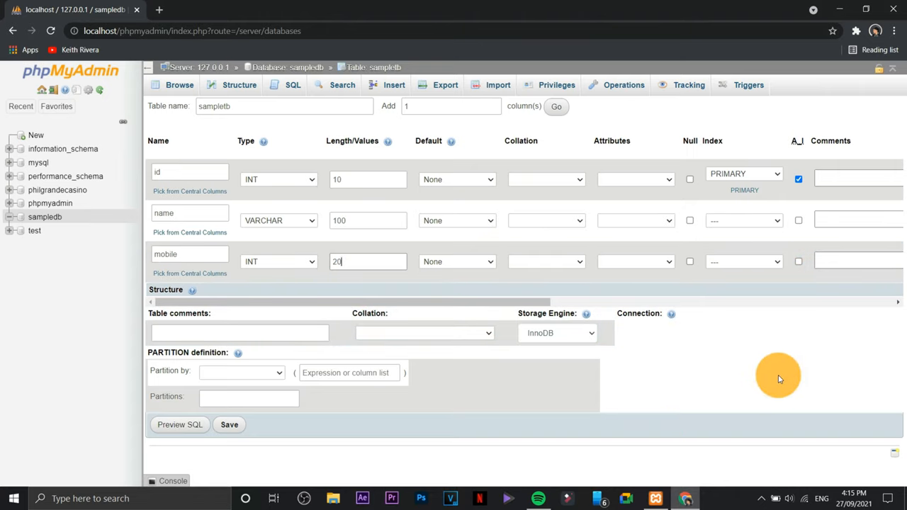
{"action": "mouse_move", "coordinate": [329, 333]}
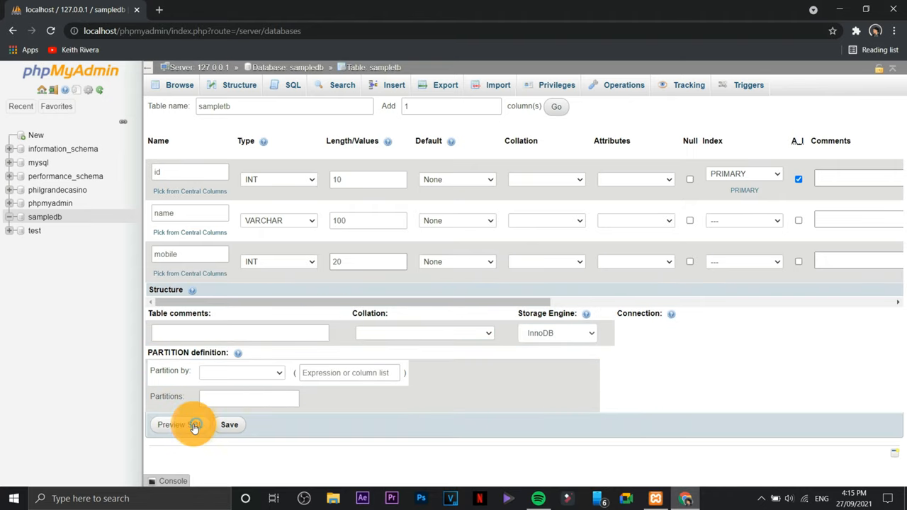
Preview the generated CREATE TABLE SQL, close it, and save sampletb.
{"action": "left_click", "coordinate": [170, 425]}
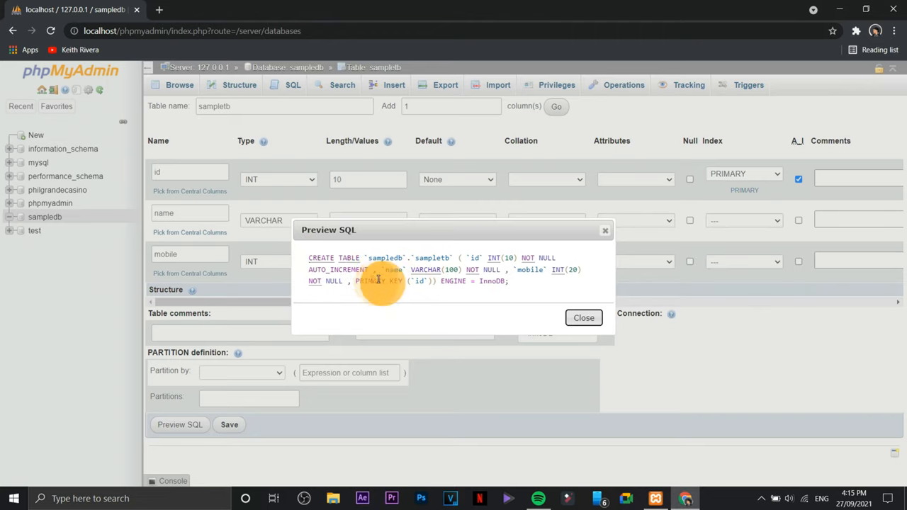
{"action": "double_click", "coordinate": [454, 281]}
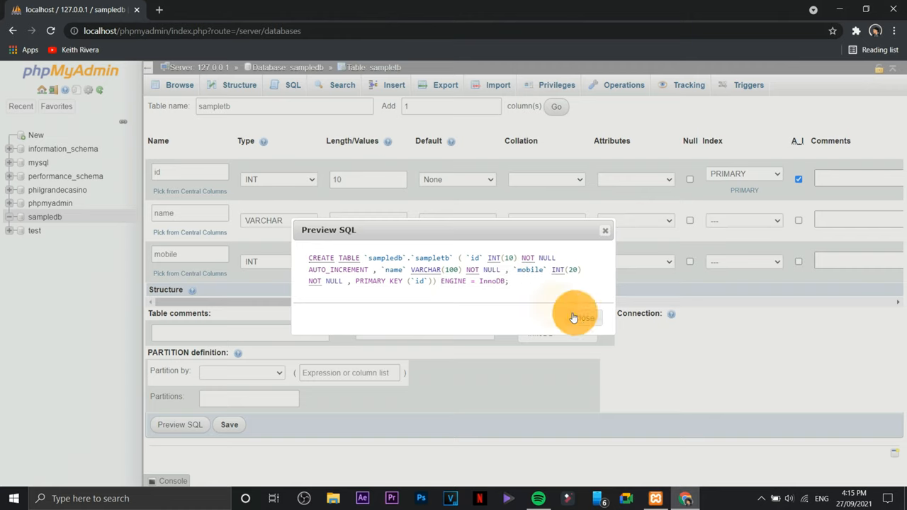
{"action": "left_click", "coordinate": [585, 317]}
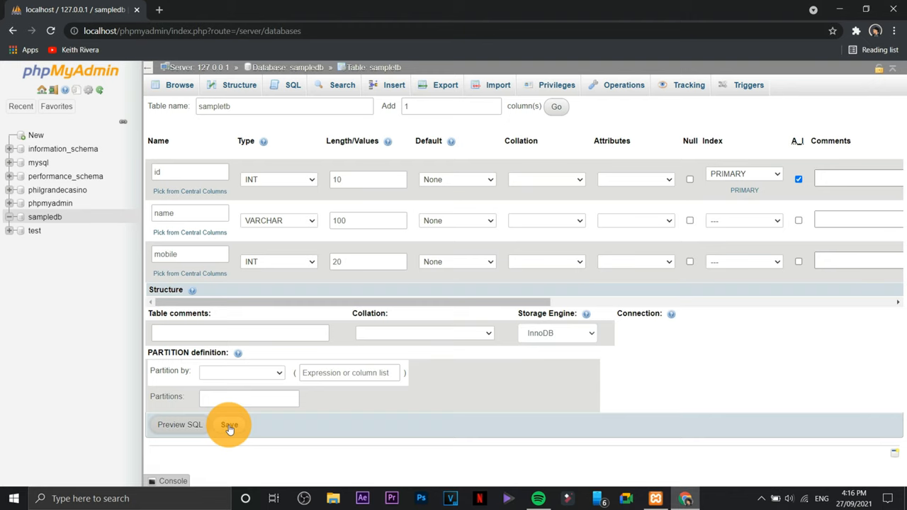
{"action": "left_click", "coordinate": [229, 424]}
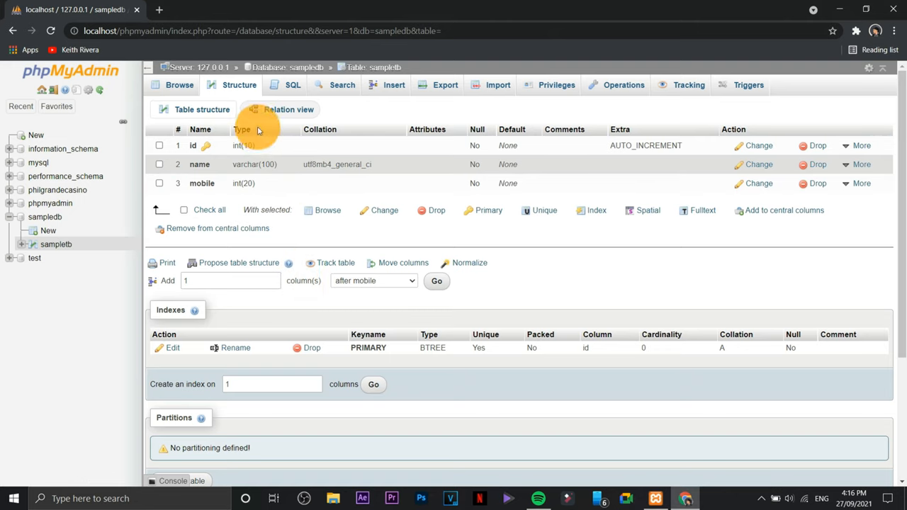
{"action": "mouse_move", "coordinate": [10, 217]}
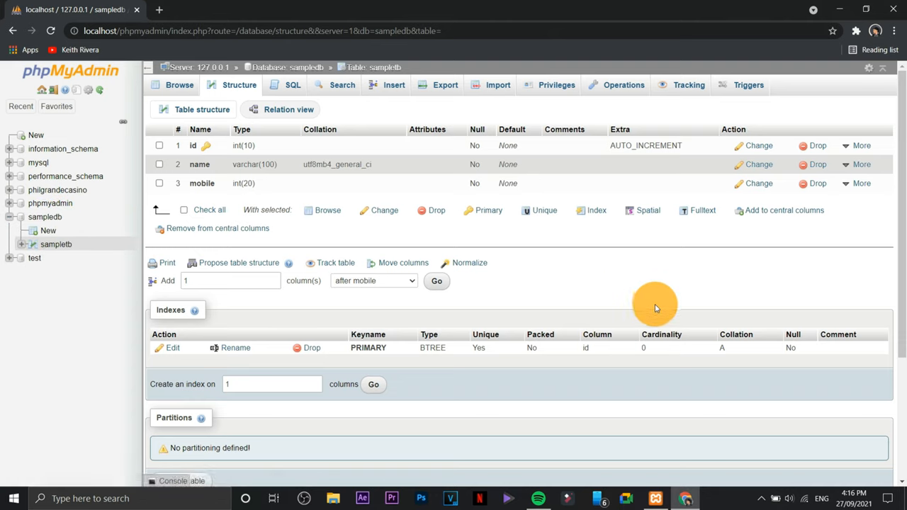
{"action": "mouse_move", "coordinate": [650, 308]}
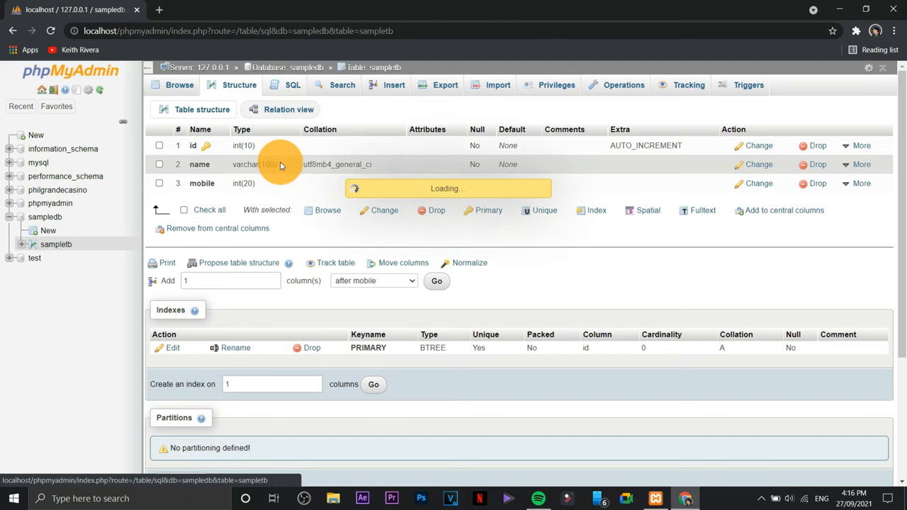
Open sampletb's SQL tab and collapse sampledb in the navigation tree.
{"action": "left_click", "coordinate": [293, 85]}
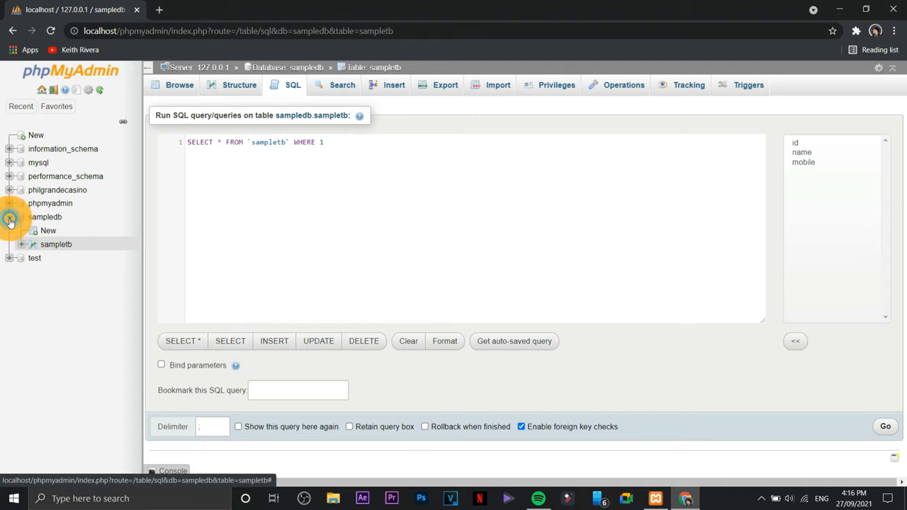
{"action": "left_click", "coordinate": [10, 217]}
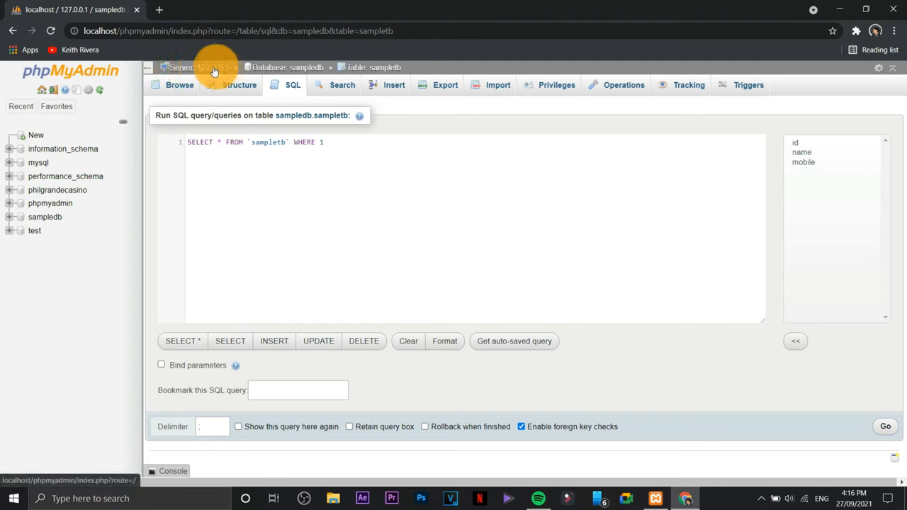
Tick sampledb in the server's Databases list, drop it, and confirm.
{"action": "left_click", "coordinate": [180, 67]}
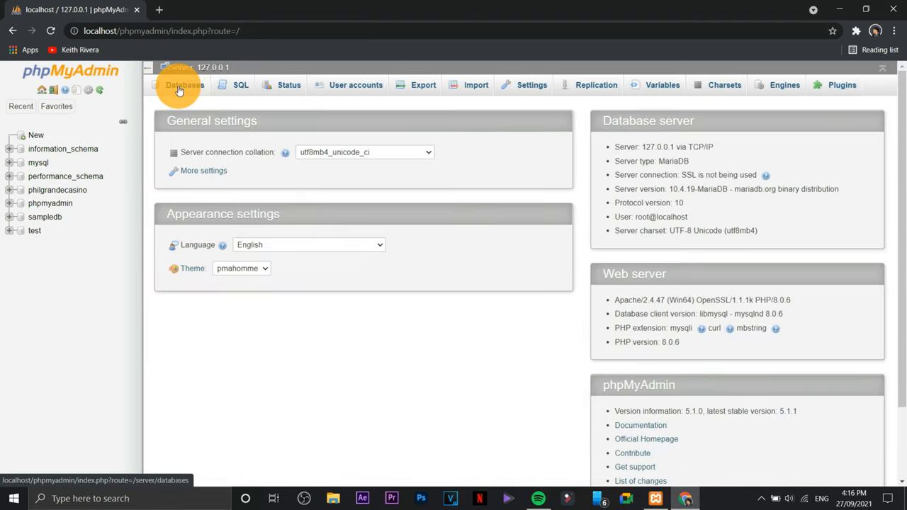
{"action": "left_click", "coordinate": [184, 85]}
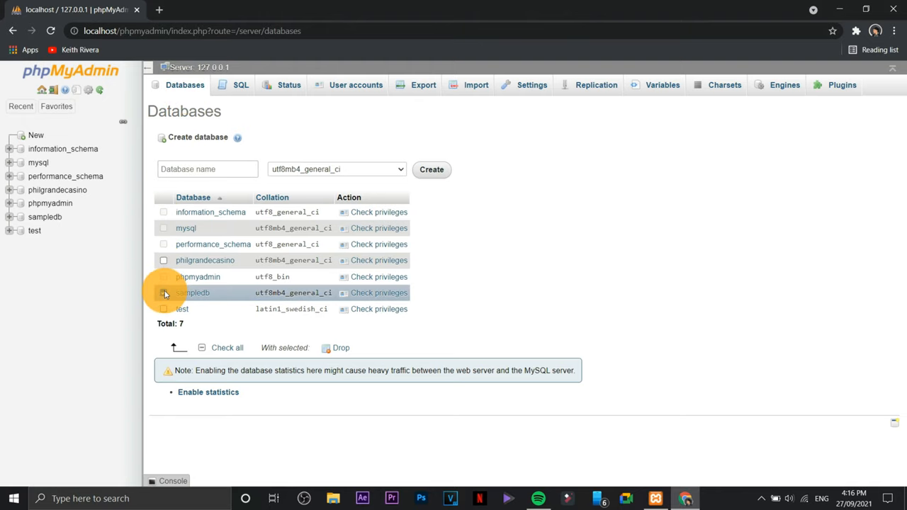
{"action": "left_click", "coordinate": [163, 292]}
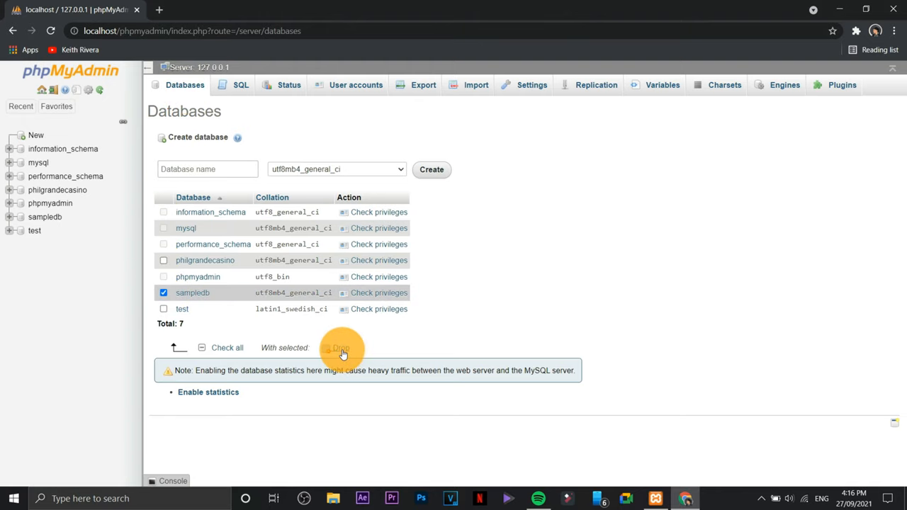
{"action": "left_click", "coordinate": [340, 347]}
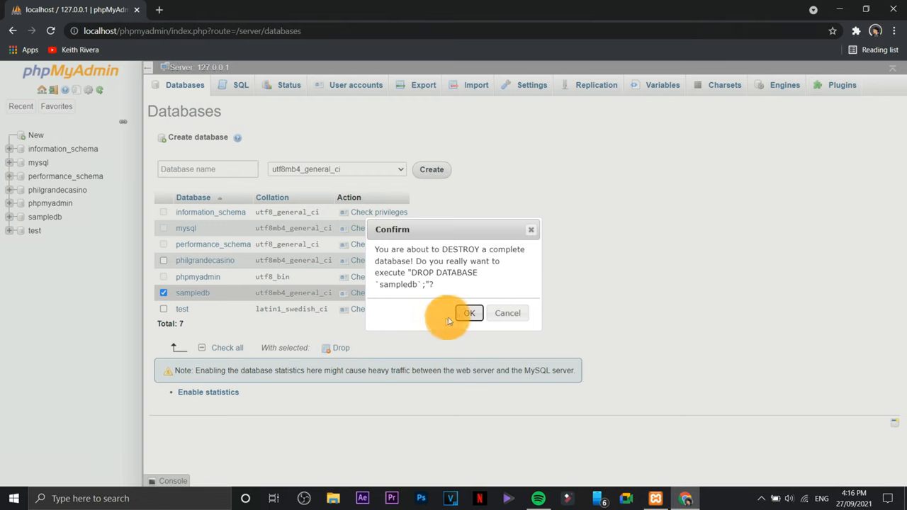
{"action": "left_click", "coordinate": [469, 313]}
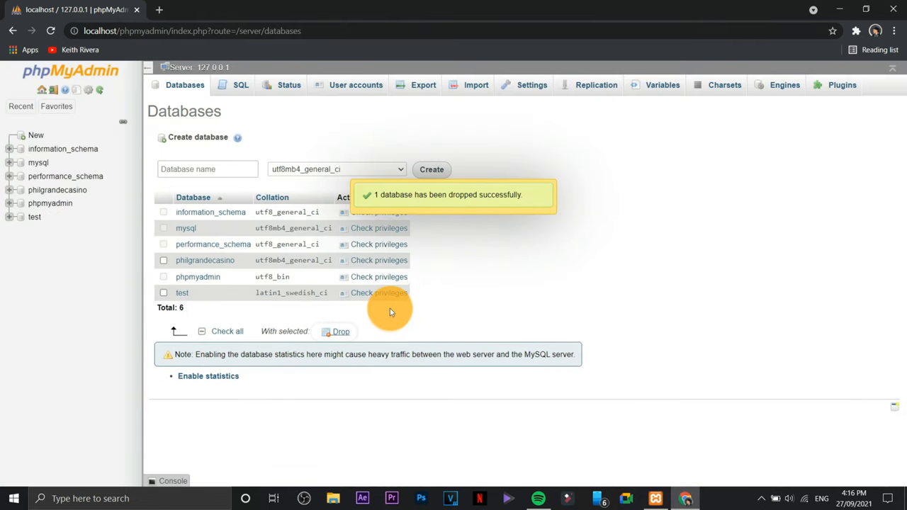
{"action": "mouse_move", "coordinate": [505, 275]}
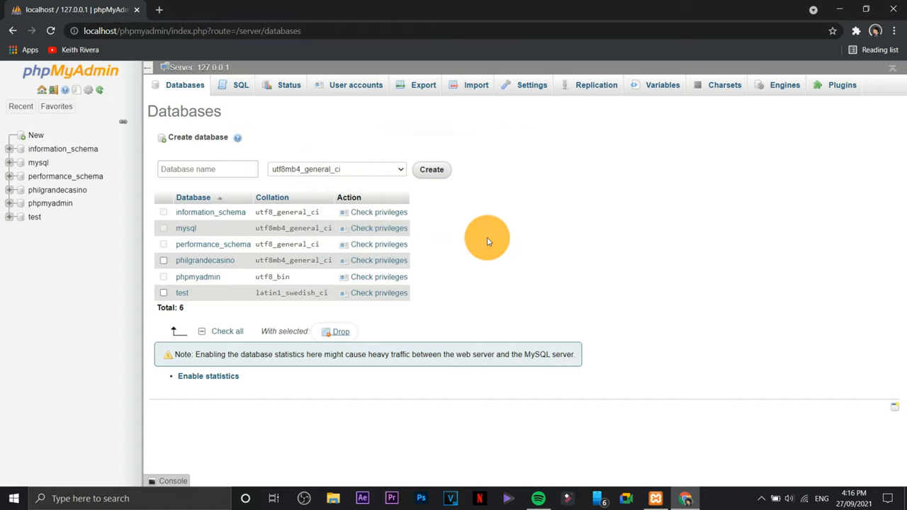
{"action": "mouse_move", "coordinate": [240, 85]}
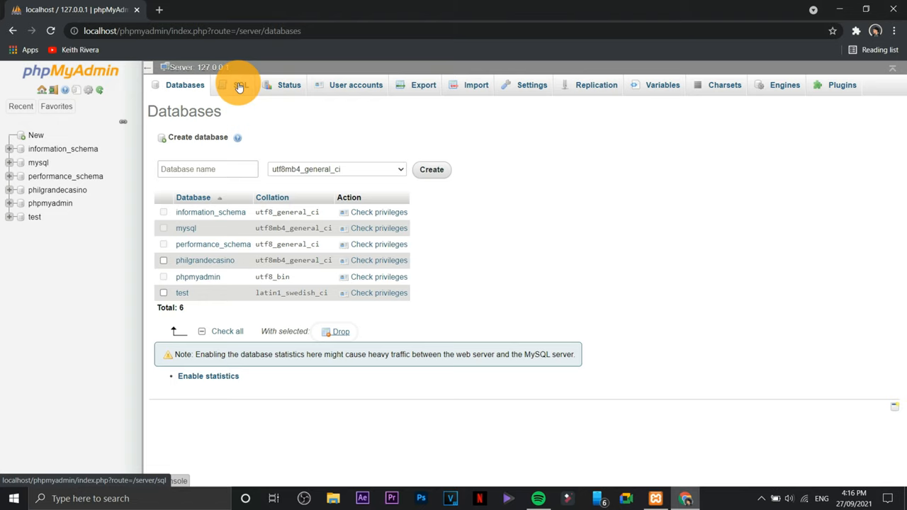
Type CREATE DATABASE myDB; into the server SQL query editor.
{"action": "left_click", "coordinate": [239, 85]}
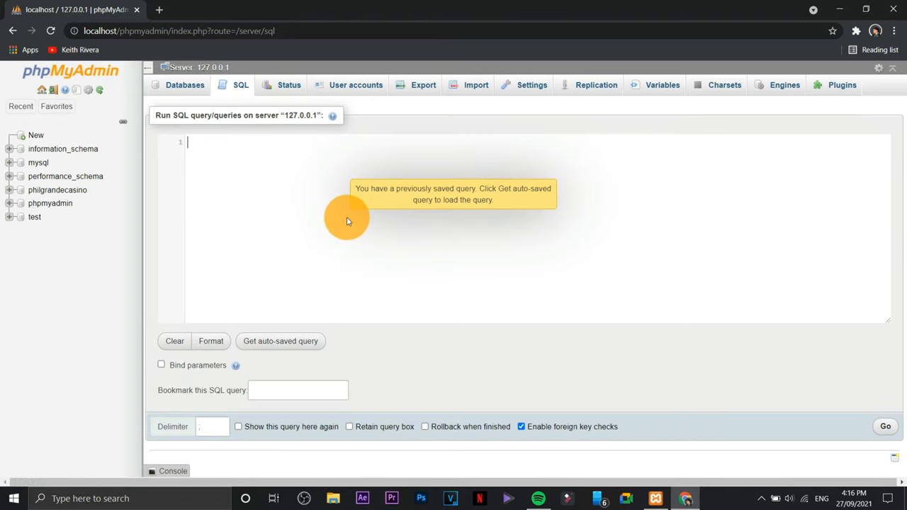
{"action": "type", "text": "cret"}
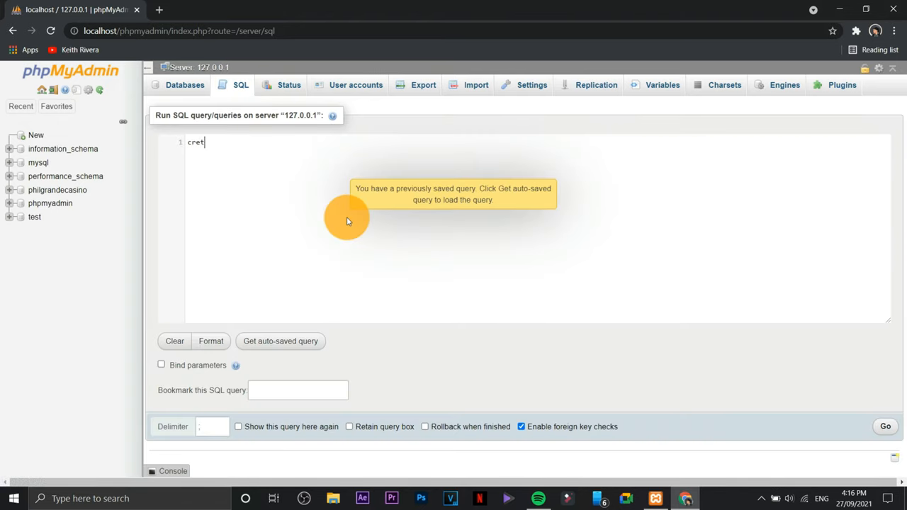
{"action": "type", "text": "CREATE data"}
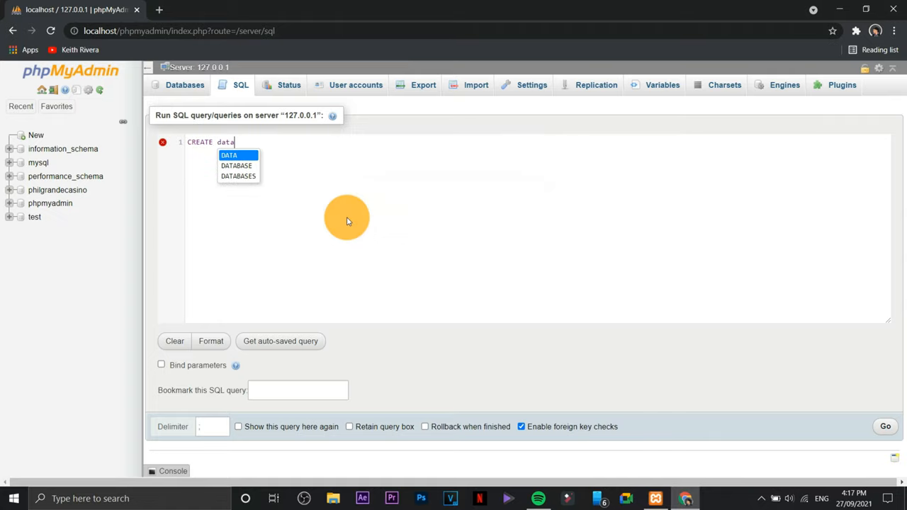
{"action": "left_click", "coordinate": [236, 166]}
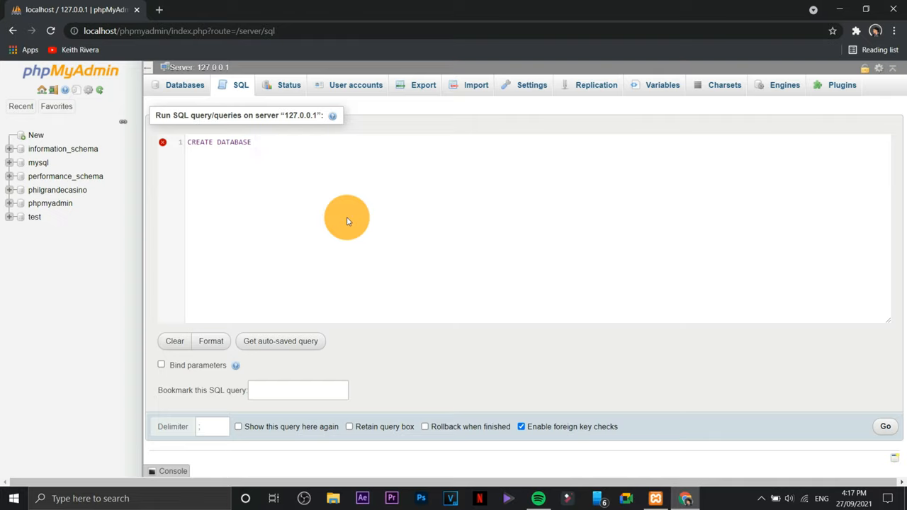
{"action": "type", "text": "comp"}
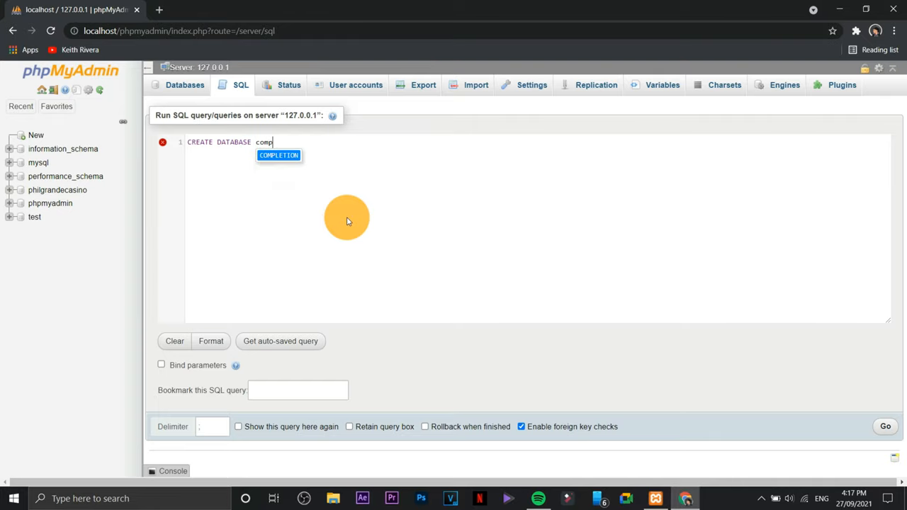
{"action": "type", "text": "anydb"}
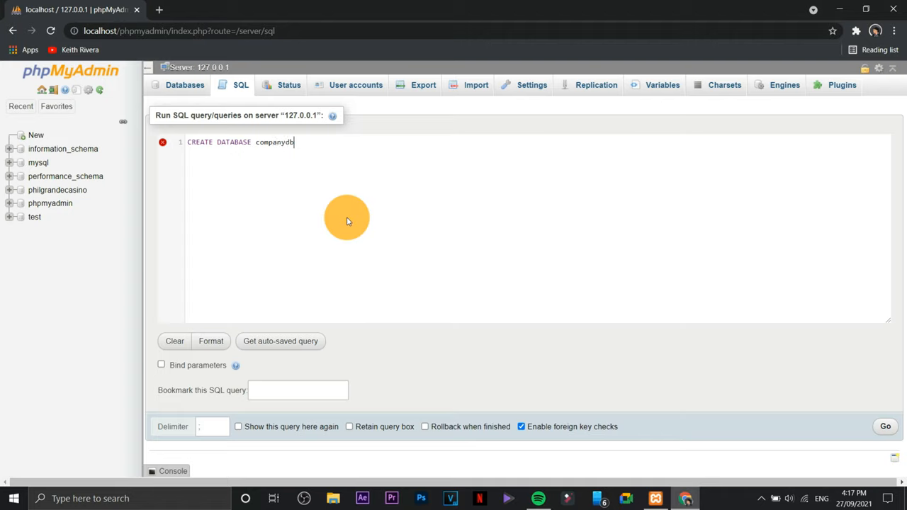
{"action": "type", "text": ";"}
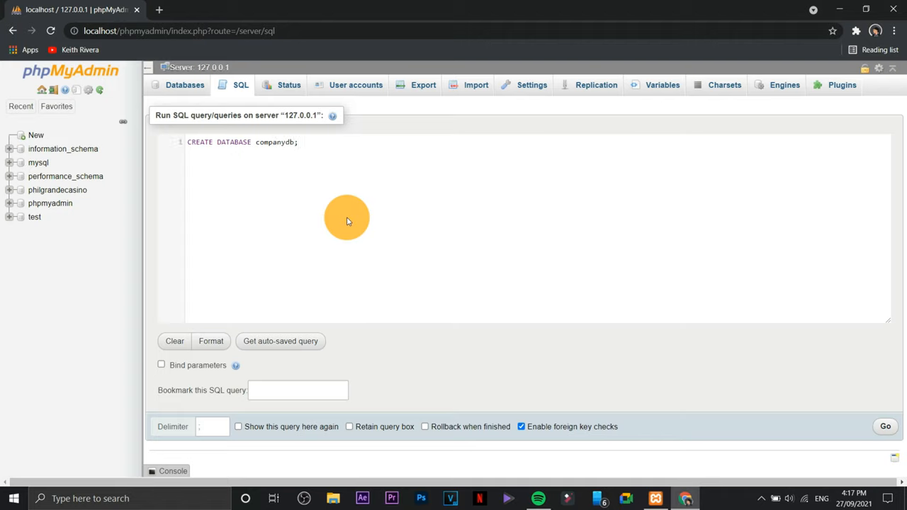
{"action": "mouse_move", "coordinate": [708, 213]}
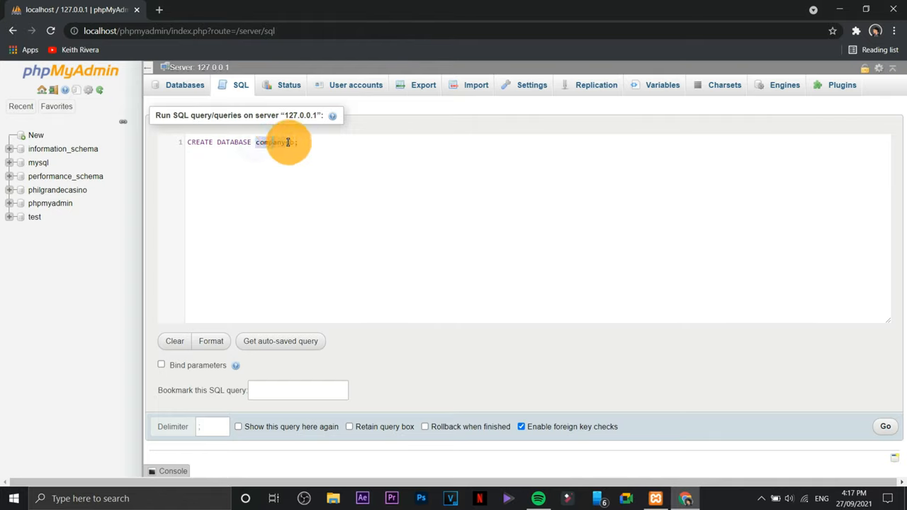
{"action": "type", "text": "md"}
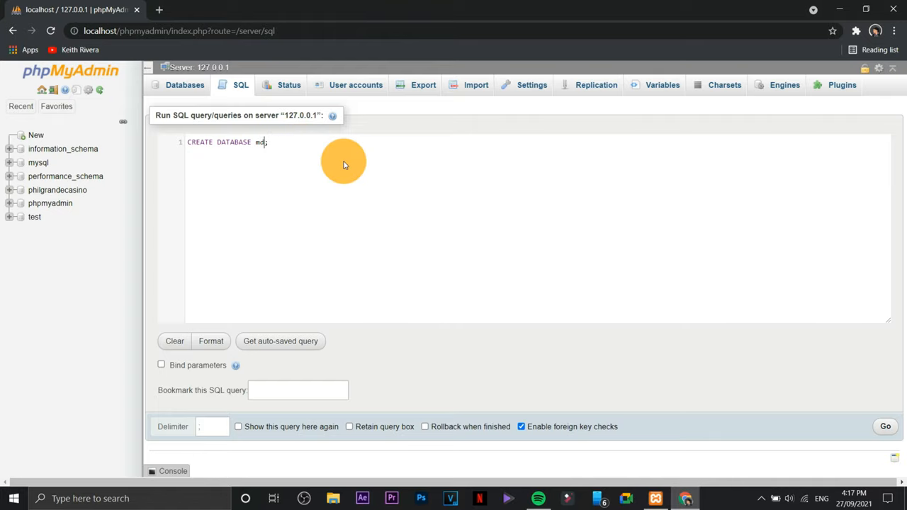
{"action": "type", "text": "yDB"}
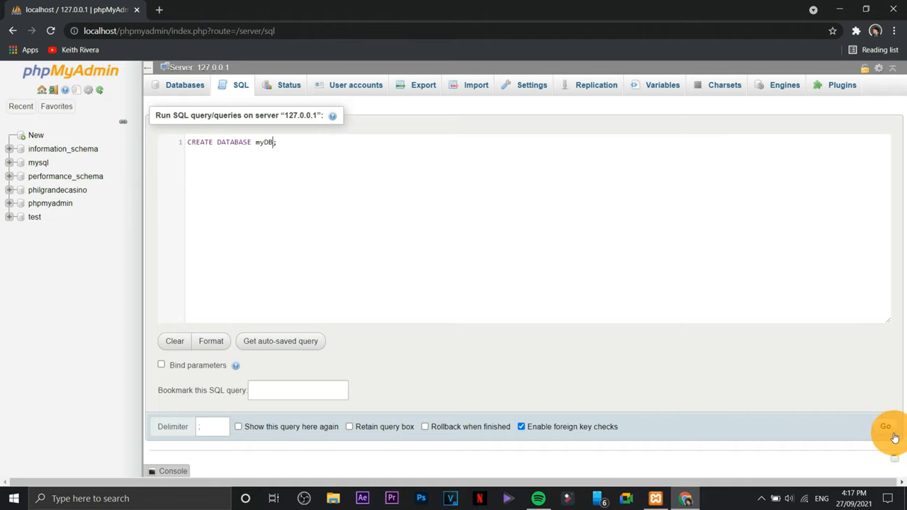
Run the CREATE DATABASE query, then open the new mydb database's SQL tab.
{"action": "left_click", "coordinate": [884, 426]}
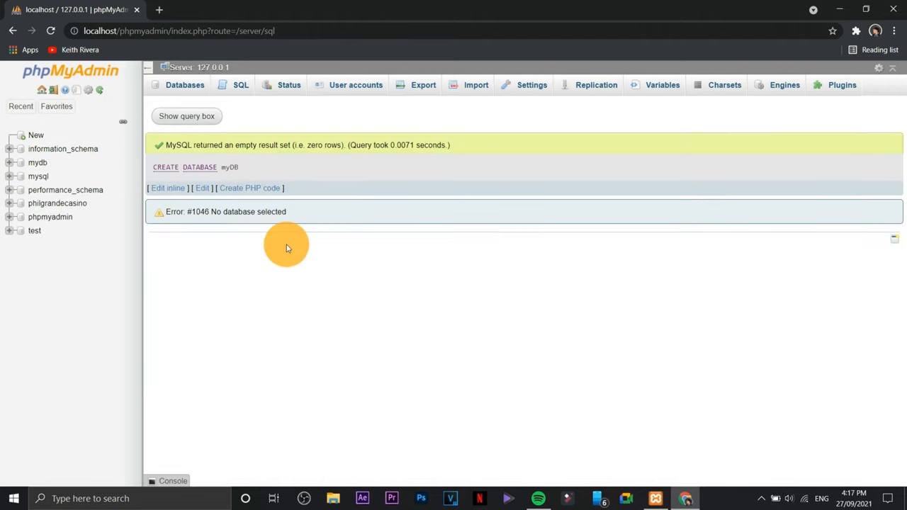
{"action": "mouse_move", "coordinate": [207, 142]}
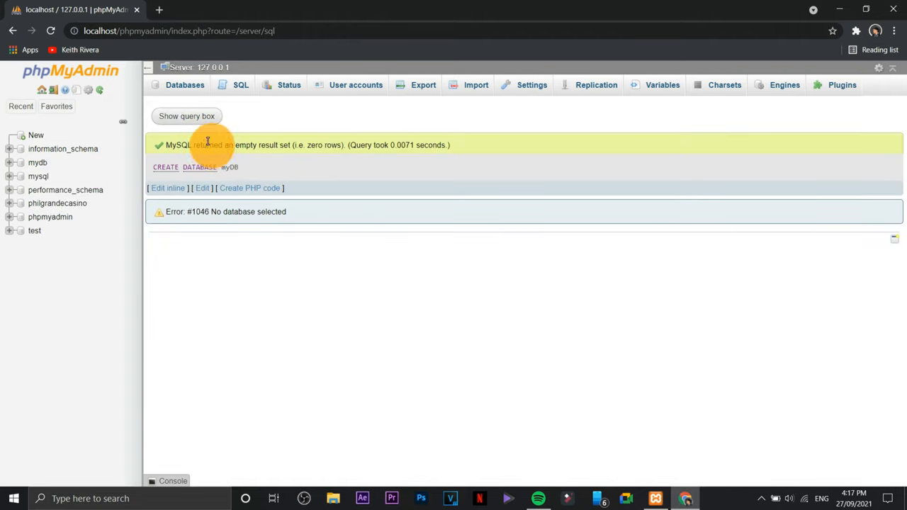
{"action": "left_click", "coordinate": [186, 116]}
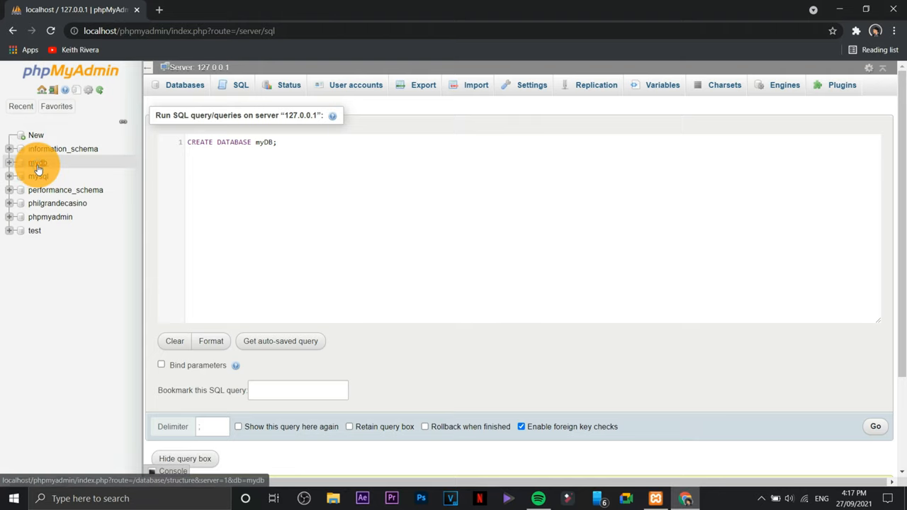
{"action": "left_click", "coordinate": [36, 166]}
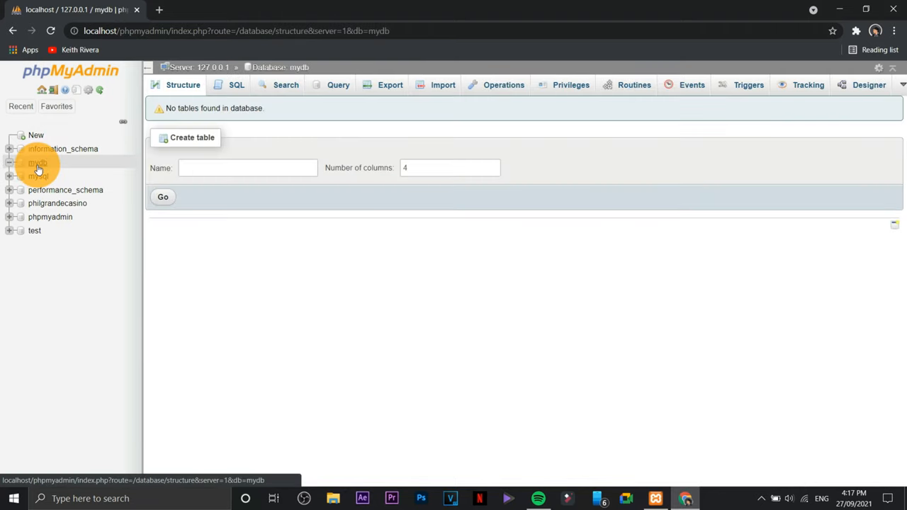
{"action": "mouse_move", "coordinate": [287, 138]}
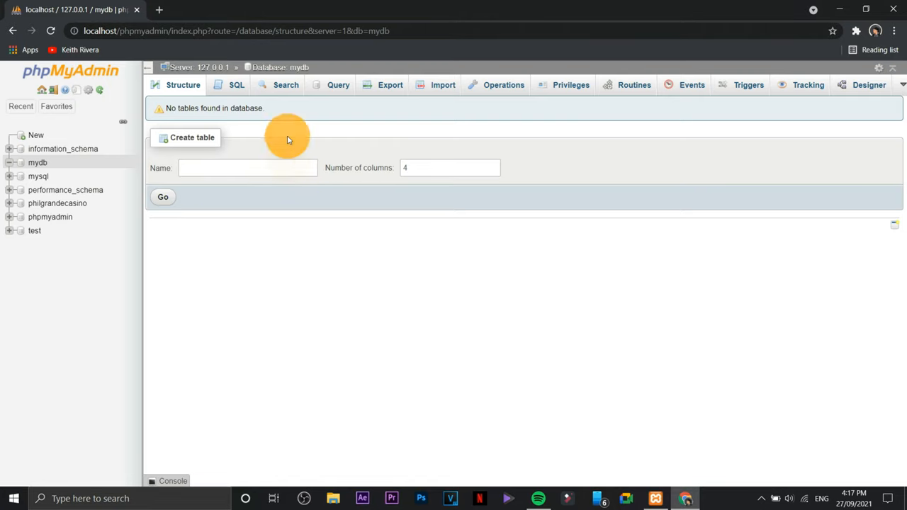
{"action": "left_click", "coordinate": [235, 84]}
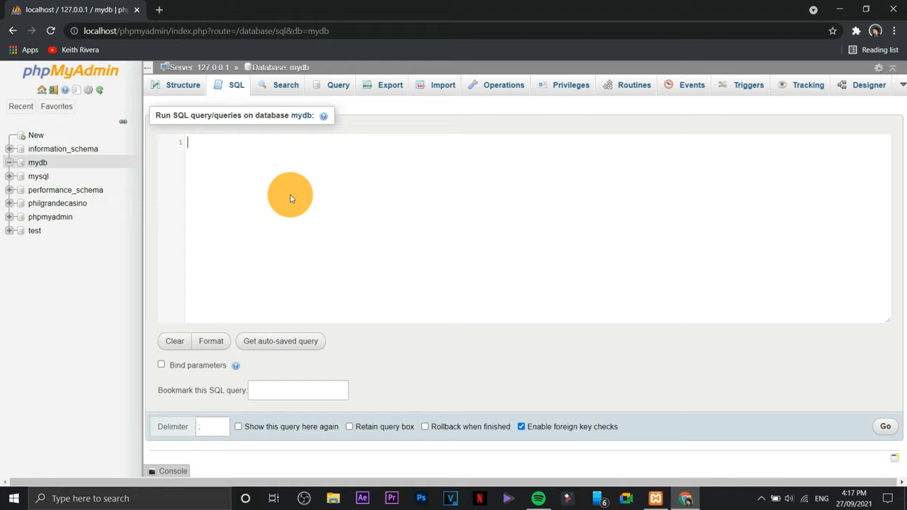
Write CREATE TABLE Students with StudentID varchar(11), LastName, FirstName and Section varchar columns.
{"action": "type", "text": "CREATE"}
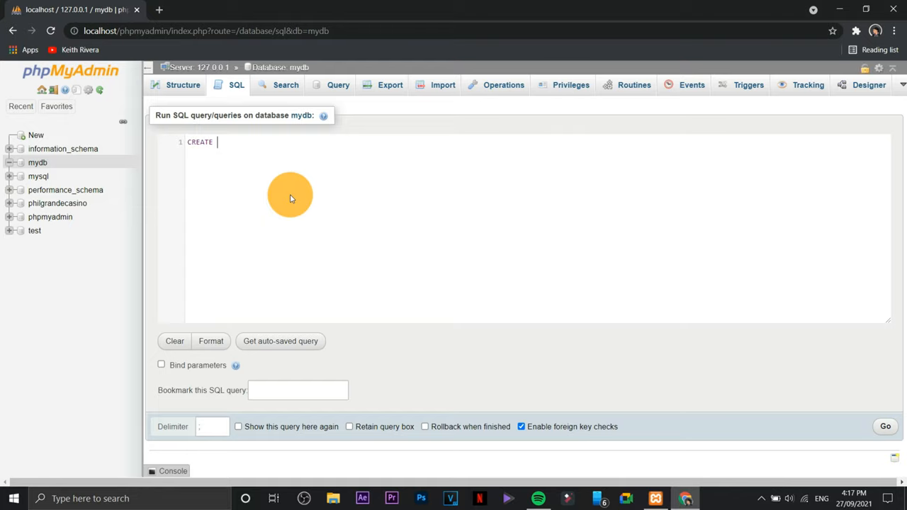
{"action": "type", "text": "TABLE"}
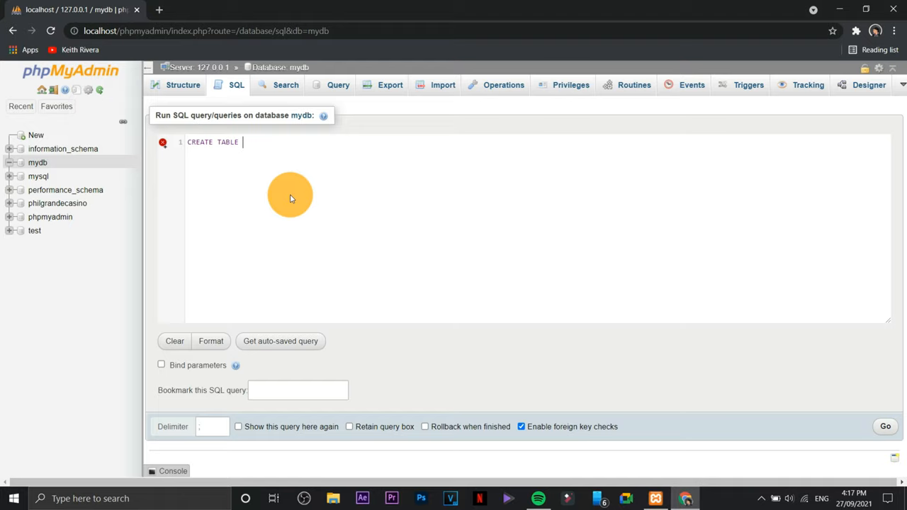
{"action": "type", "text": "Students"}
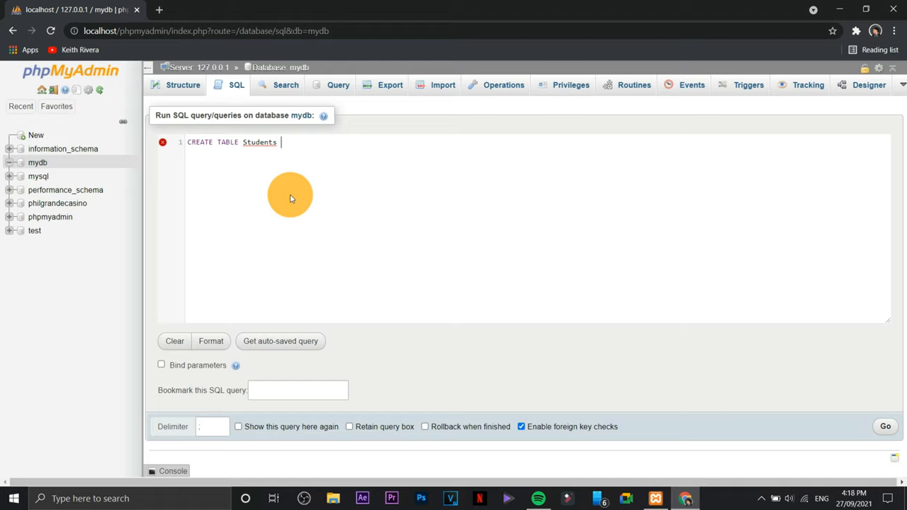
{"action": "type", "text": "(Stu"}
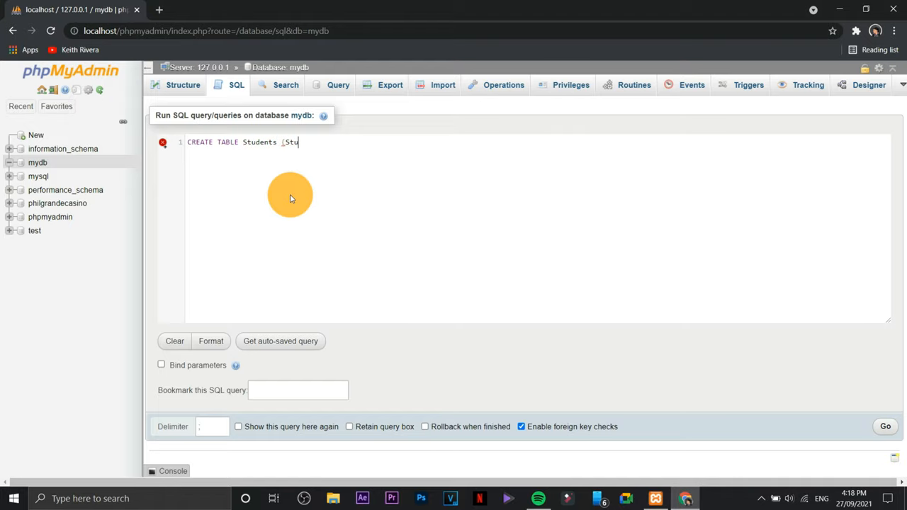
{"action": "type", "text": "dentID"}
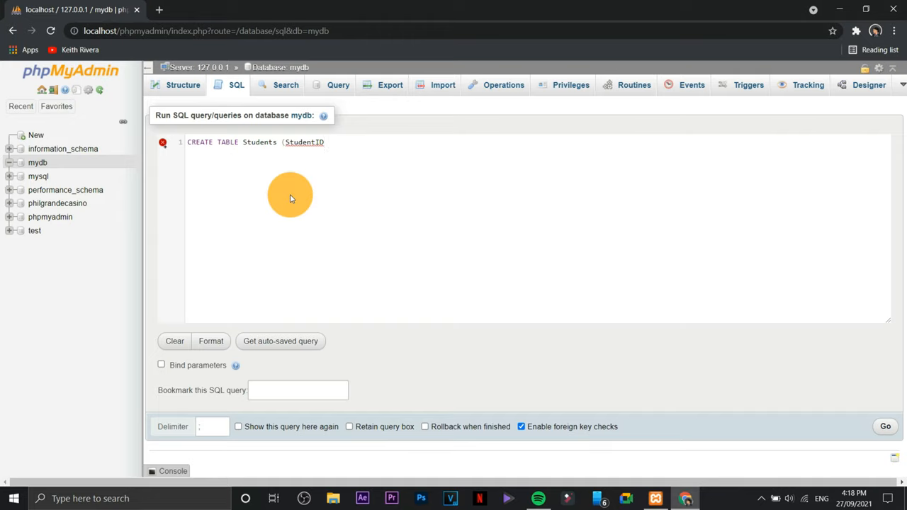
{"action": "type", "text": "varc"}
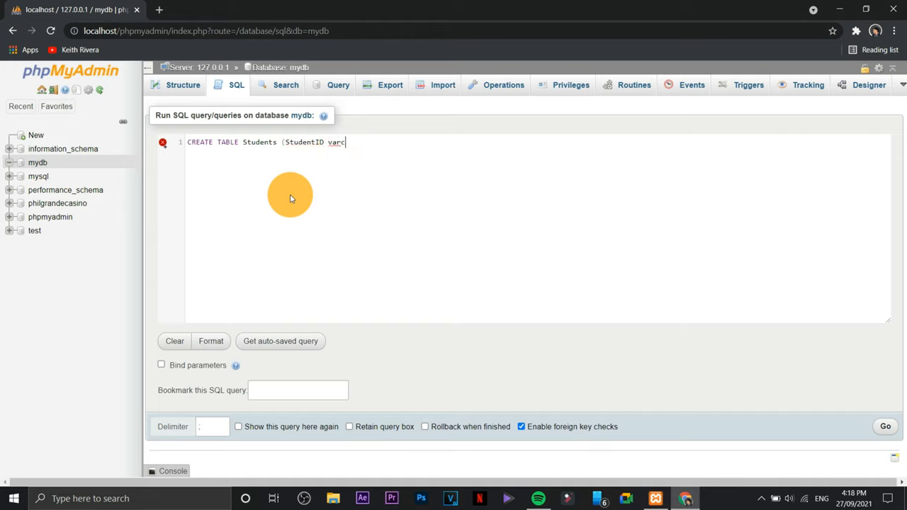
{"action": "type", "text": "har"}
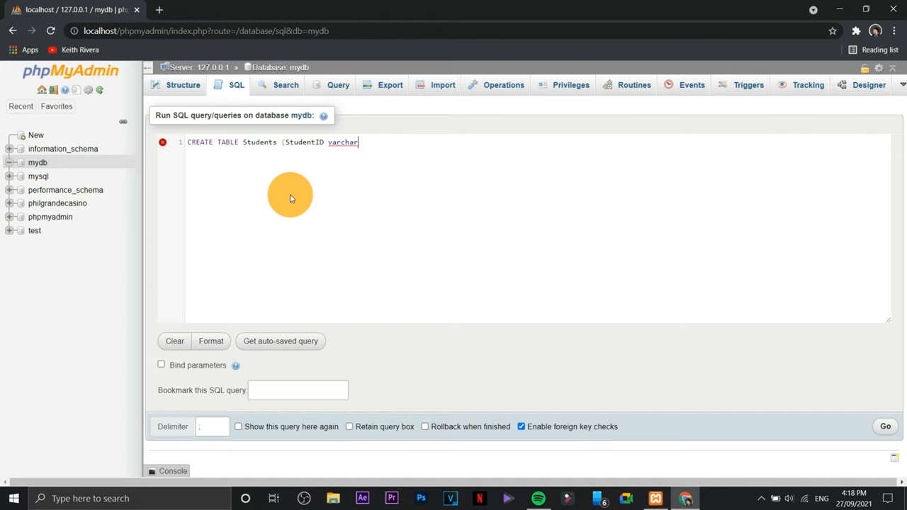
{"action": "type", "text": "(11)"}
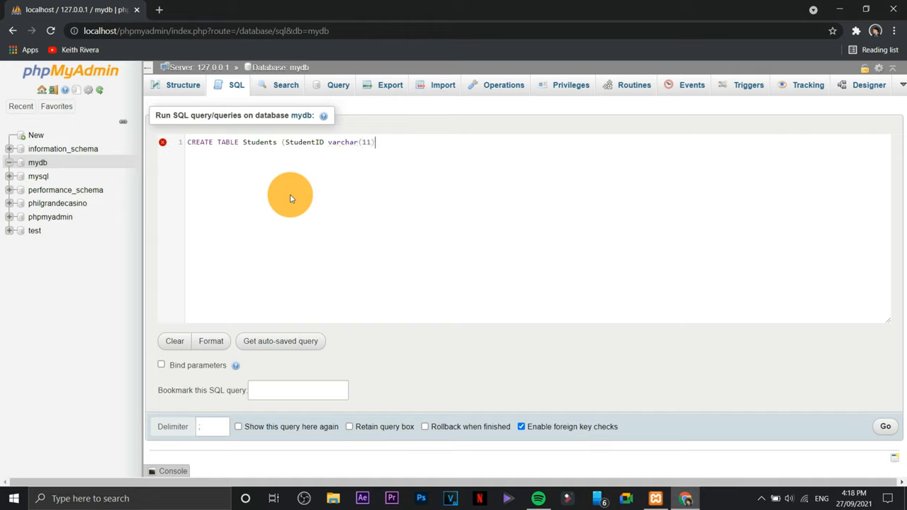
{"action": "type", "text": ","}
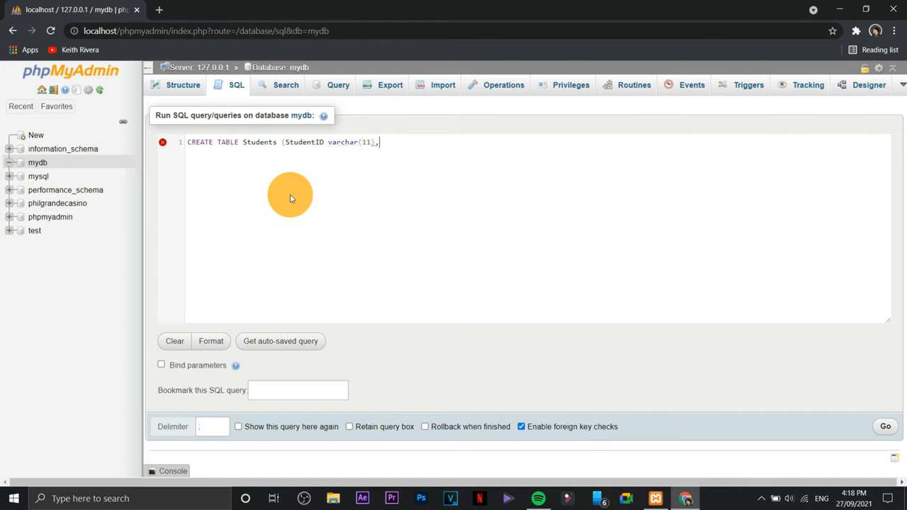
{"action": "type", "text": "LastName varchar(99"}
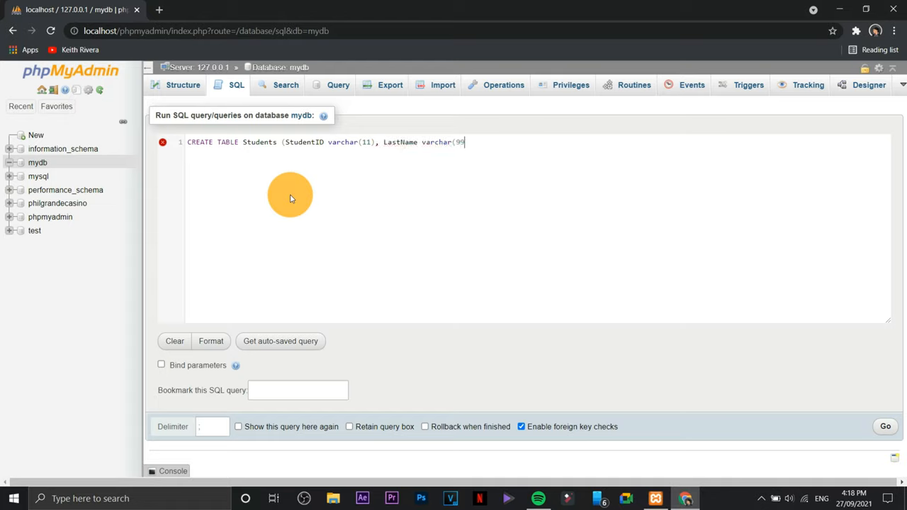
{"action": "type", "text": "),FirstName varchar(99"}
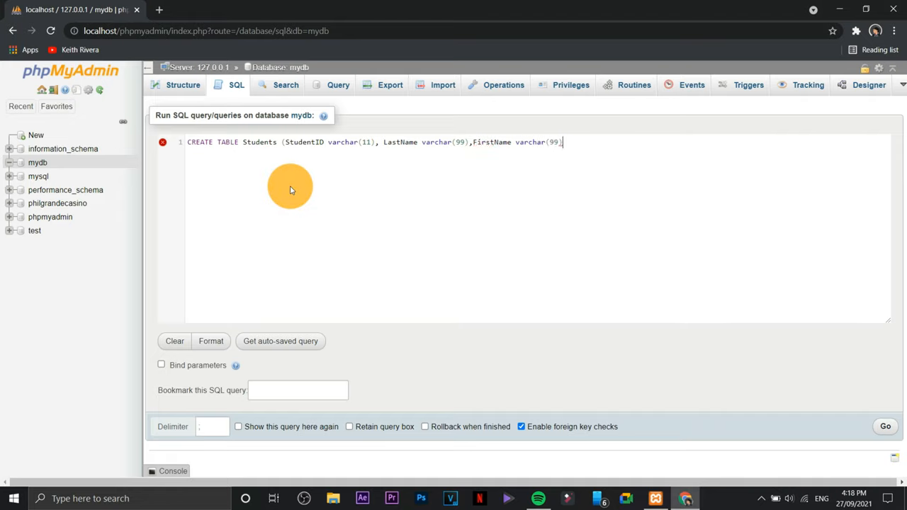
{"action": "type", "text": ", Section varchar(5));"}
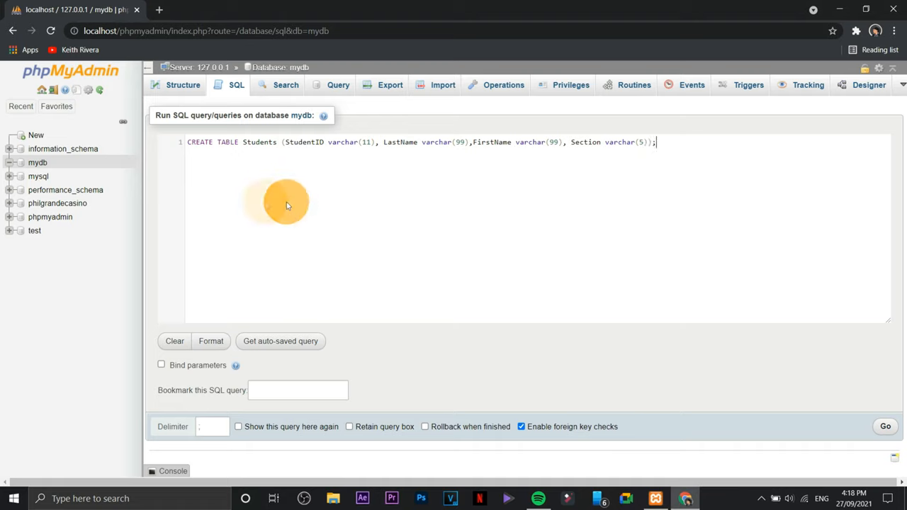
{"action": "mouse_move", "coordinate": [414, 195]}
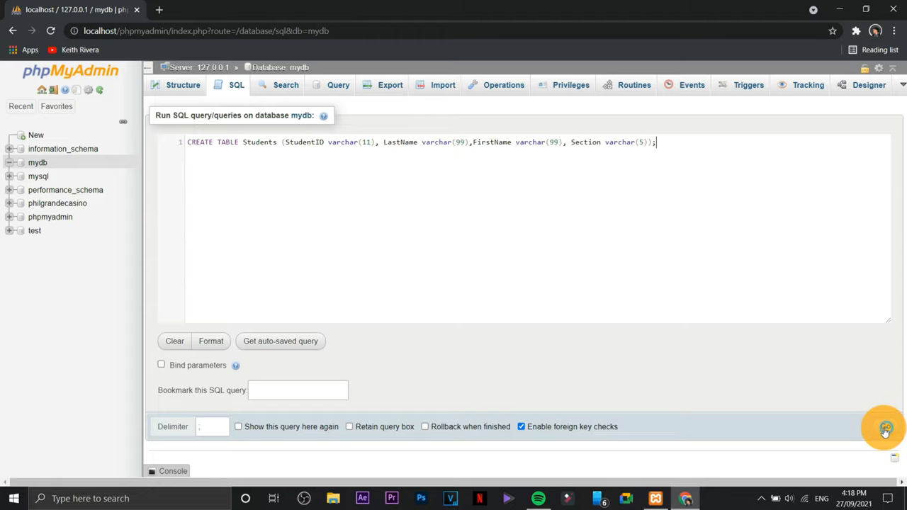
Run the CREATE TABLE query and check the new students table's four columns in mydb.
{"action": "left_click", "coordinate": [885, 429]}
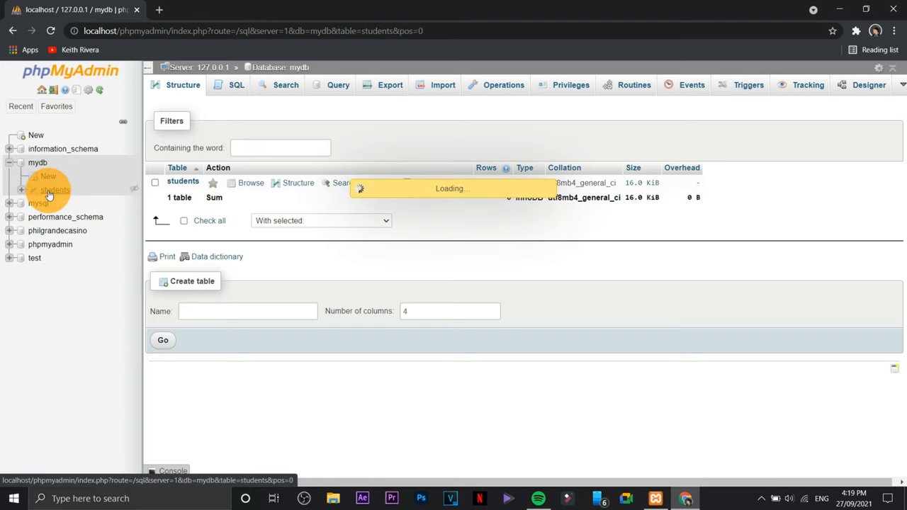
{"action": "left_click", "coordinate": [55, 190]}
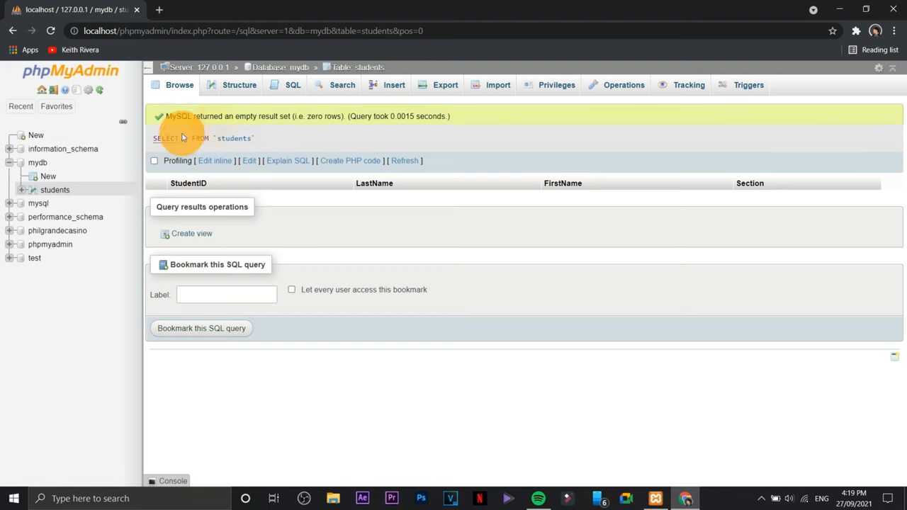
{"action": "left_click", "coordinate": [38, 162]}
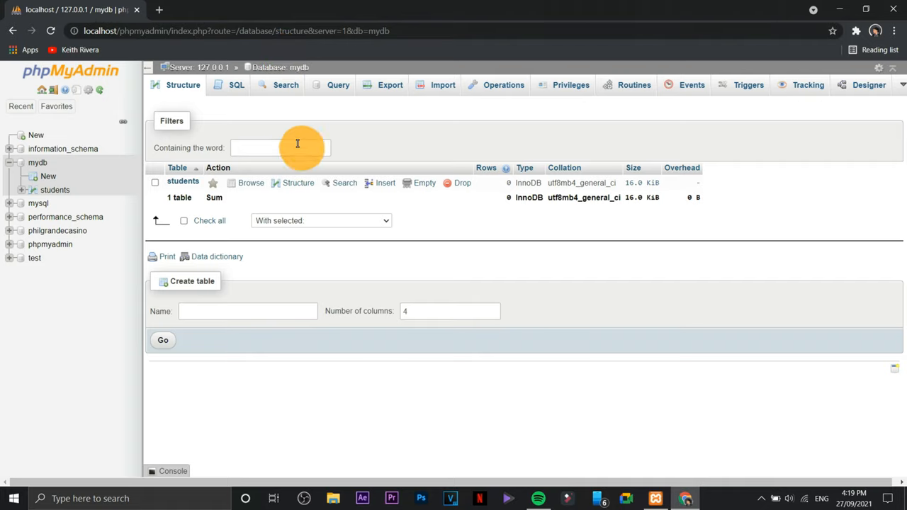
{"action": "mouse_move", "coordinate": [237, 84]}
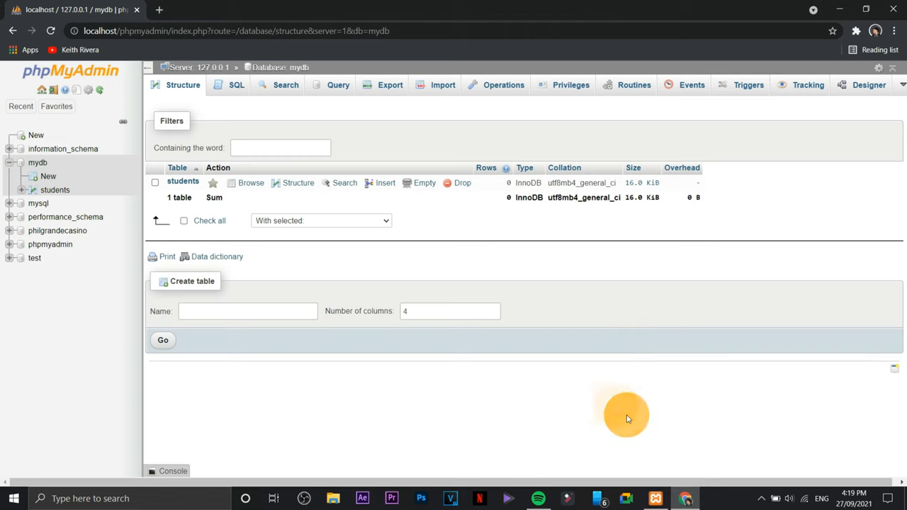
{"action": "left_click", "coordinate": [236, 84]}
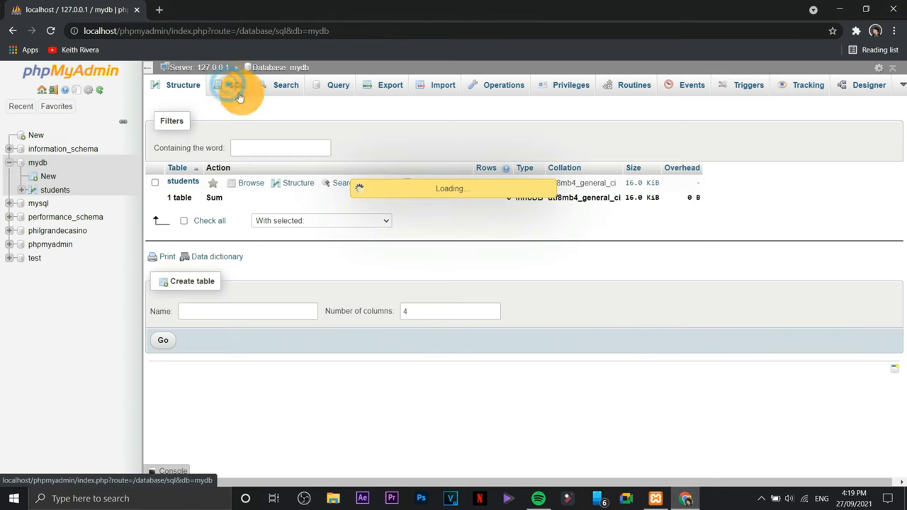
Enter DROP TABLE Students; in mydb's SQL editor, execute it and confirm.
{"action": "left_click", "coordinate": [236, 84]}
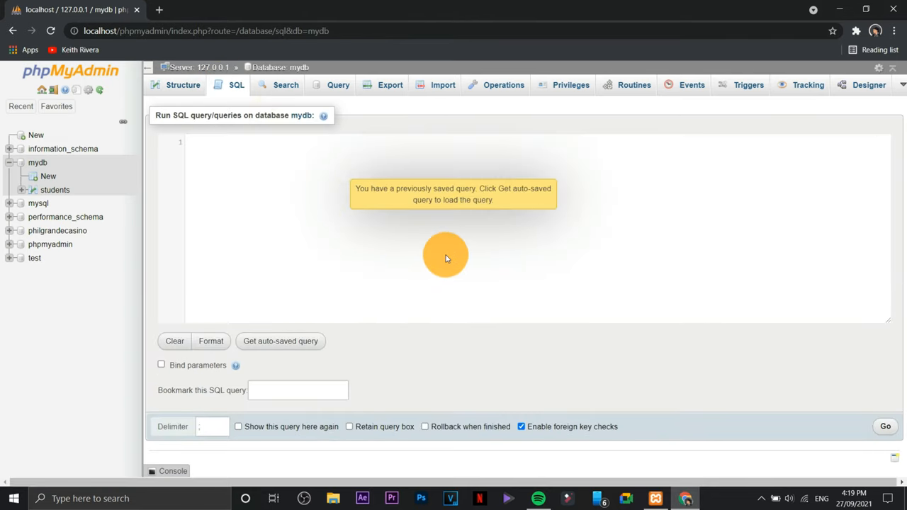
{"action": "mouse_move", "coordinate": [136, 181]}
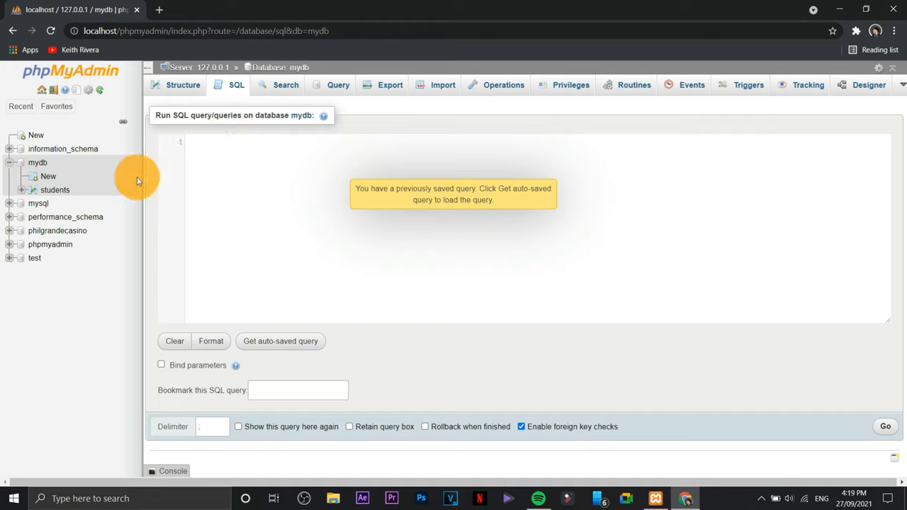
{"action": "type", "text": "DROP"}
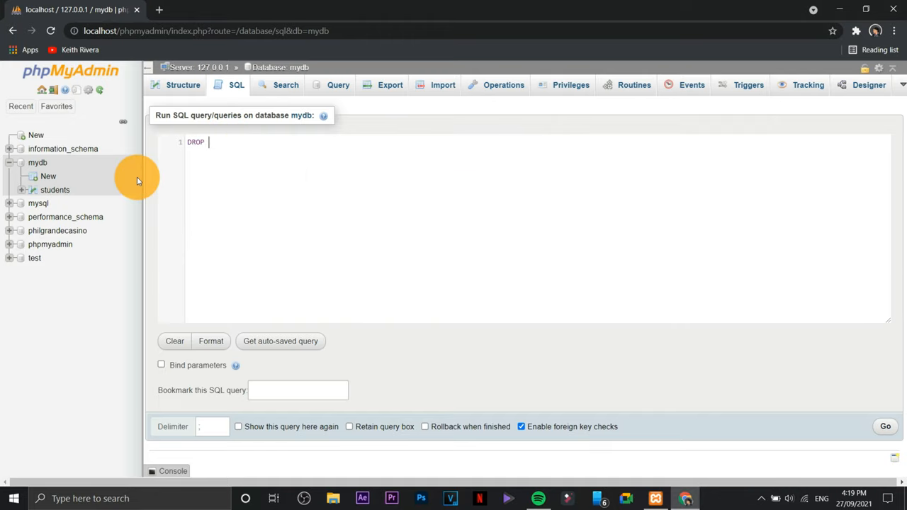
{"action": "type", "text": "TABLE"}
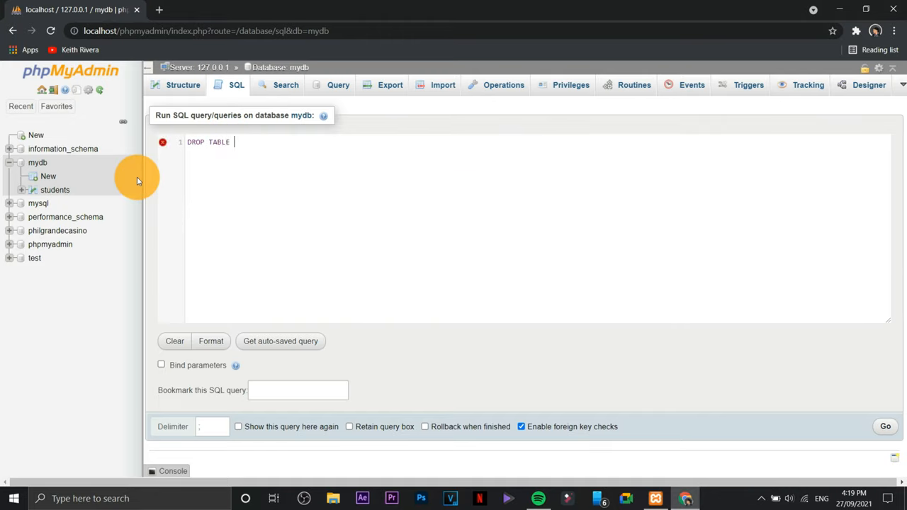
{"action": "type", "text": "Students;"}
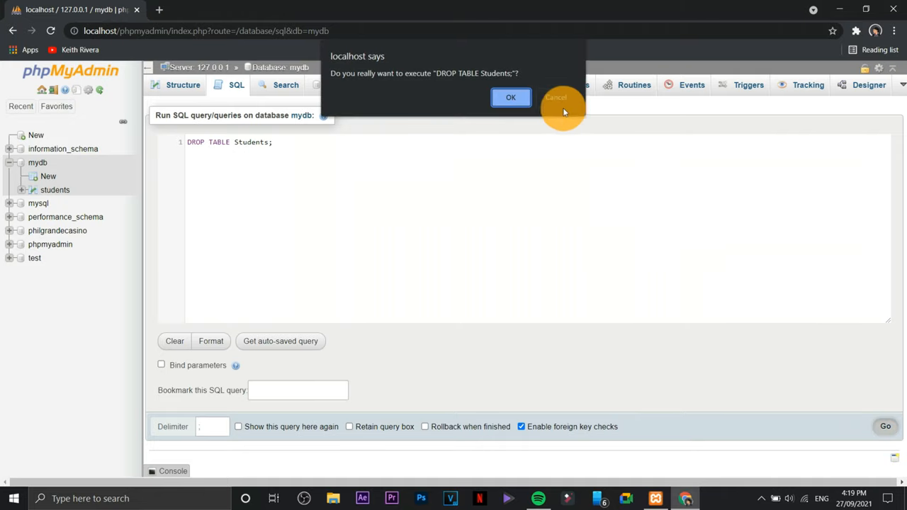
{"action": "left_click", "coordinate": [510, 97]}
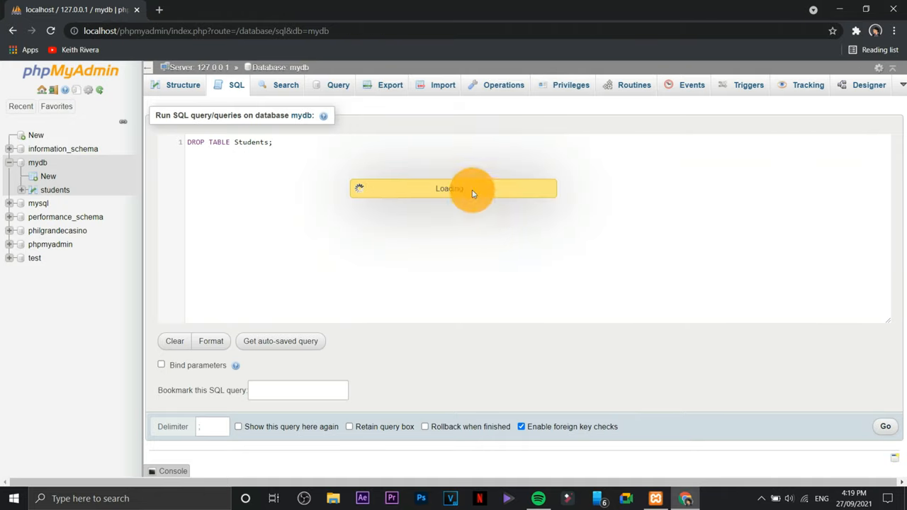